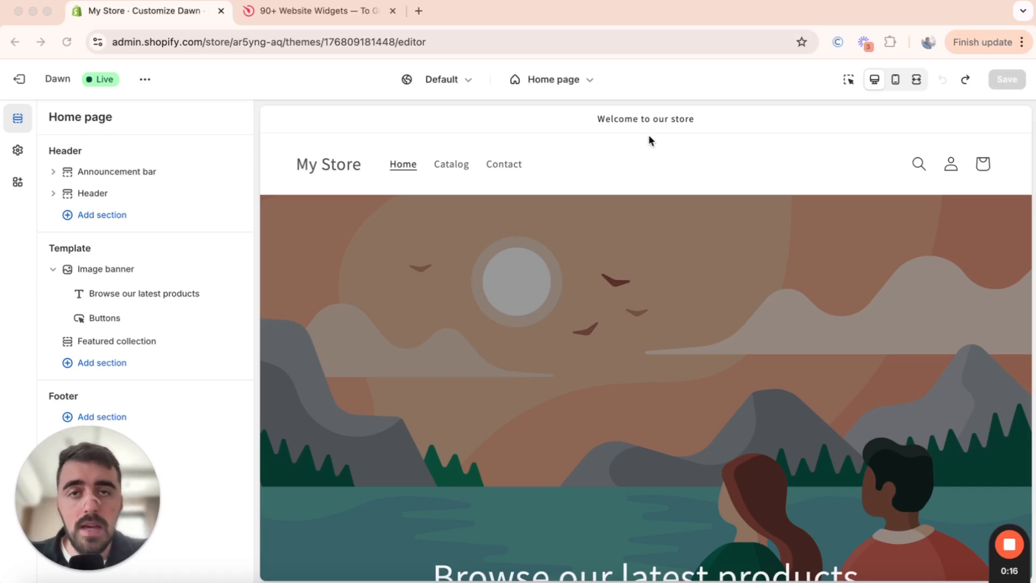
pyautogui.moveTo(500, 70)
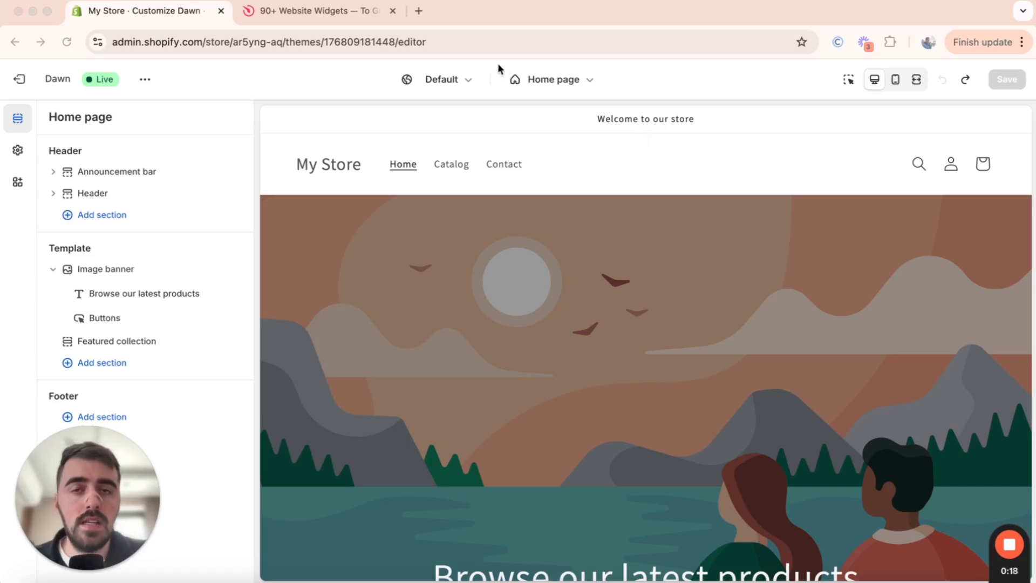
pyautogui.moveTo(429, 28)
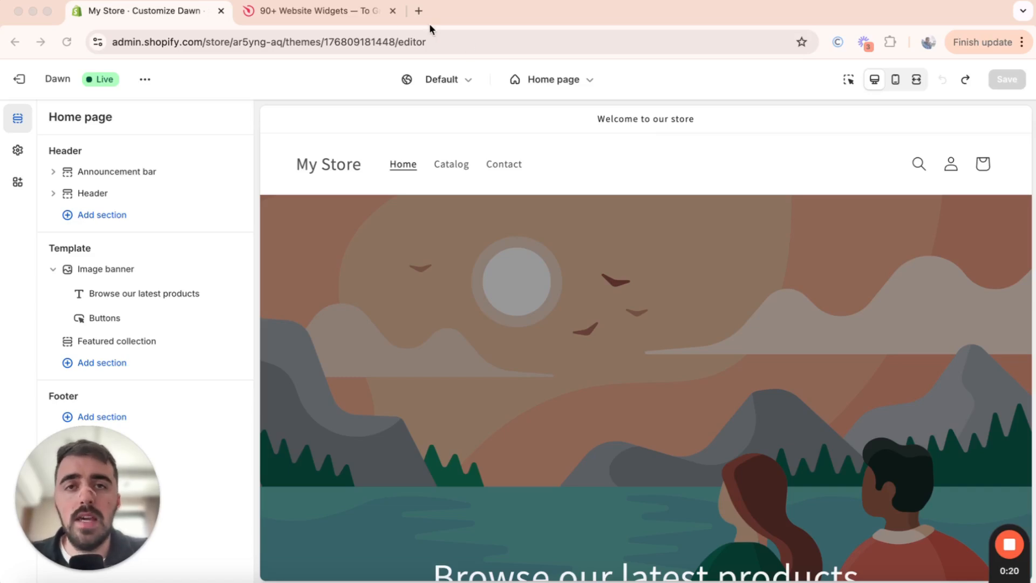
# - Switch to Elfsight and open Event Calendar from the widget catalogue's Tools category
pyautogui.click(316, 11)
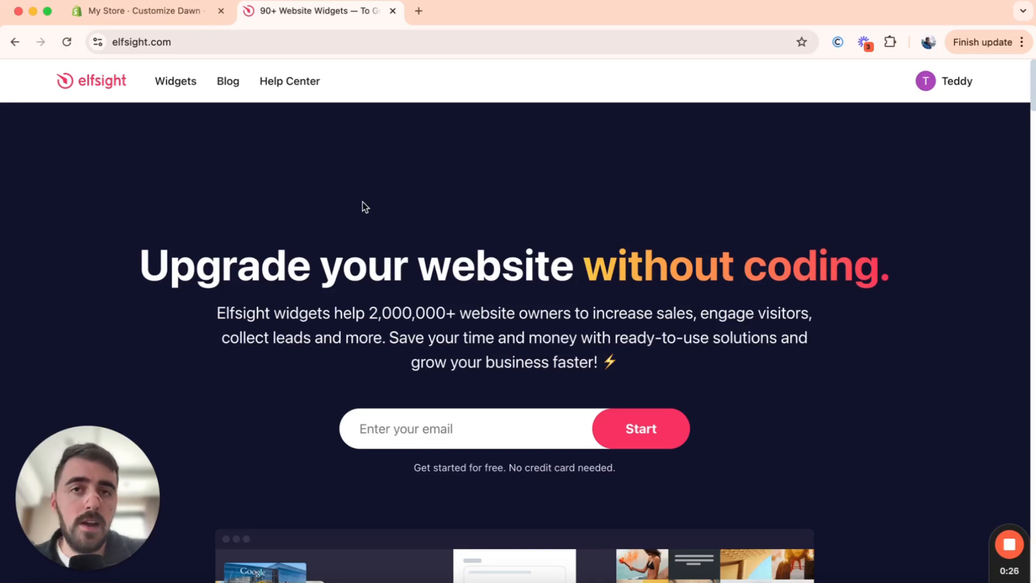
pyautogui.click(175, 80)
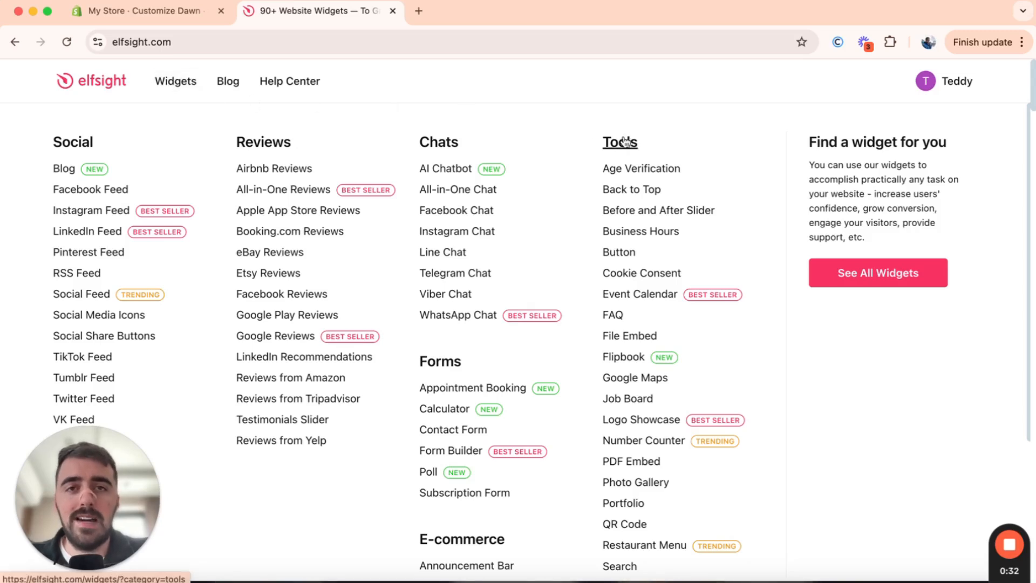
pyautogui.moveTo(639, 294)
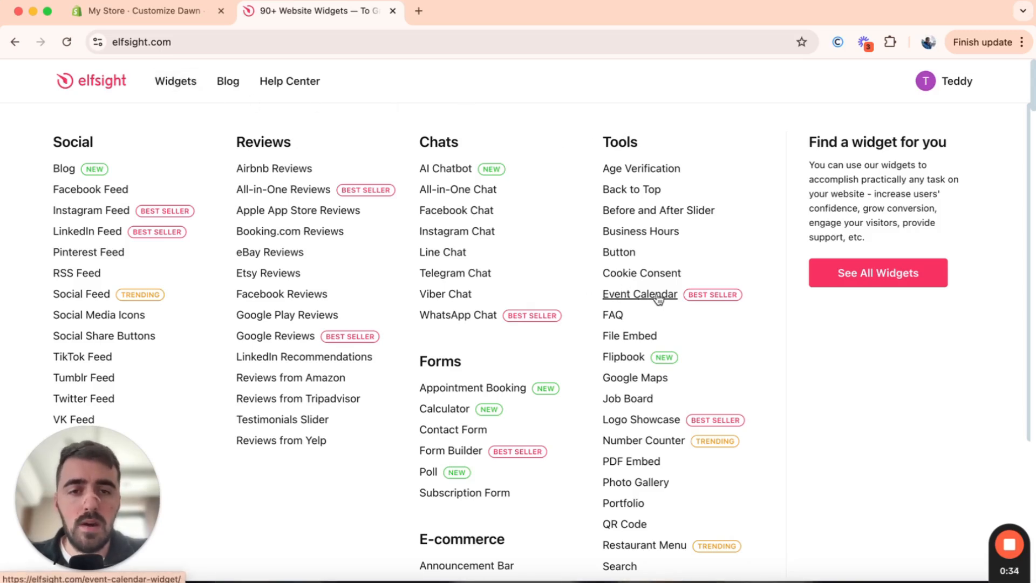
pyautogui.click(639, 294)
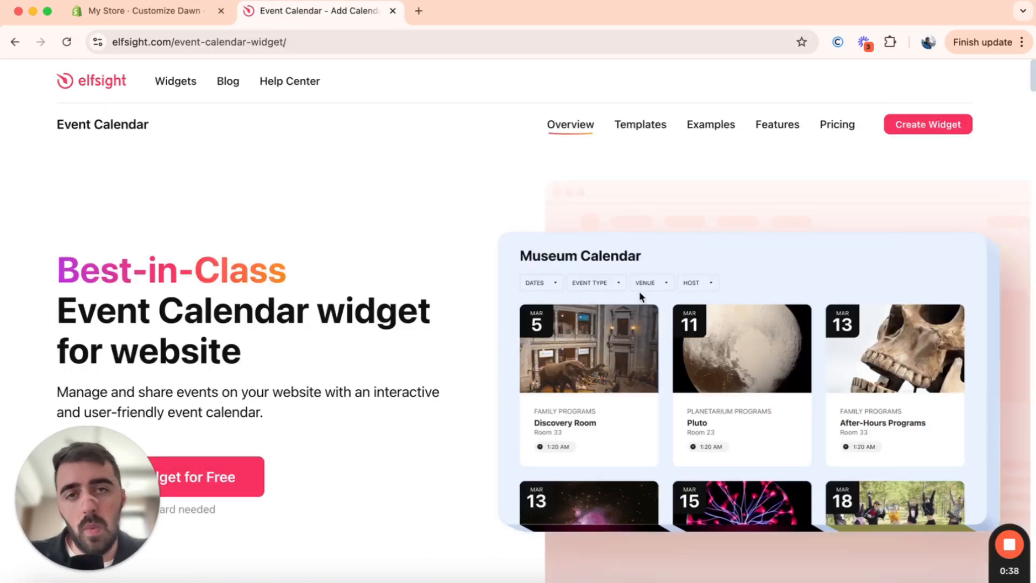
pyautogui.scroll(-3)
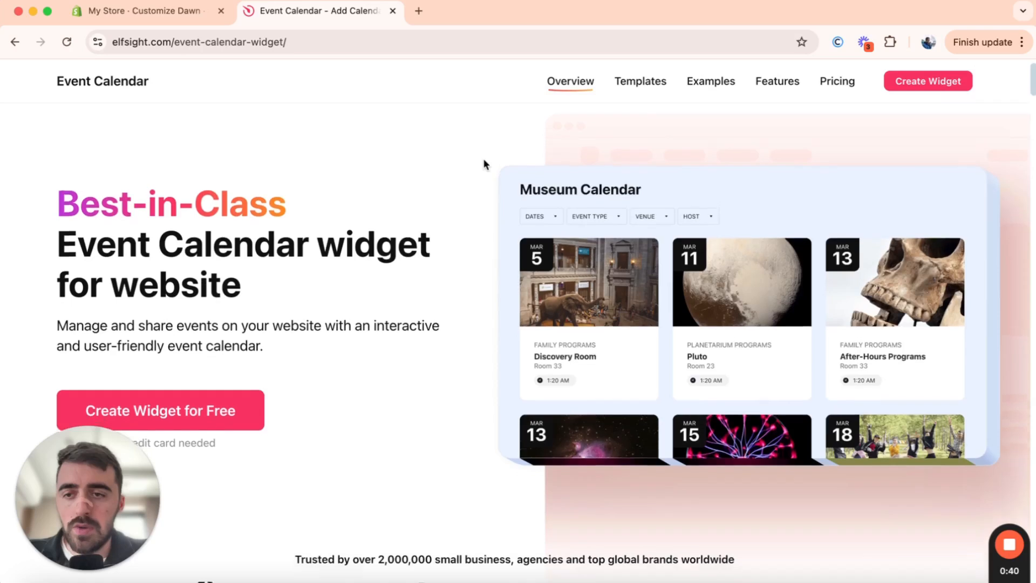
pyautogui.scroll(-3)
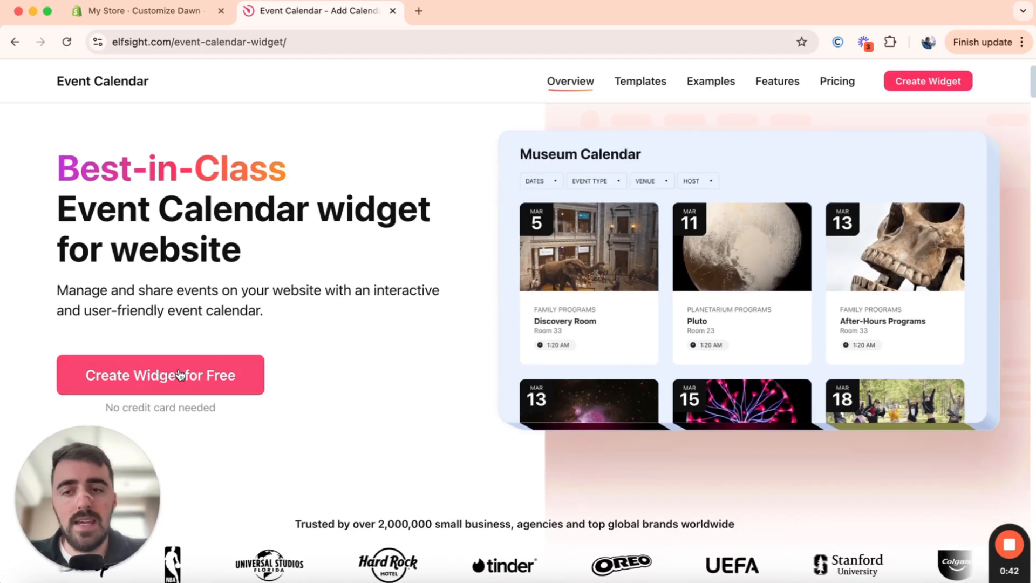
pyautogui.scroll(-3)
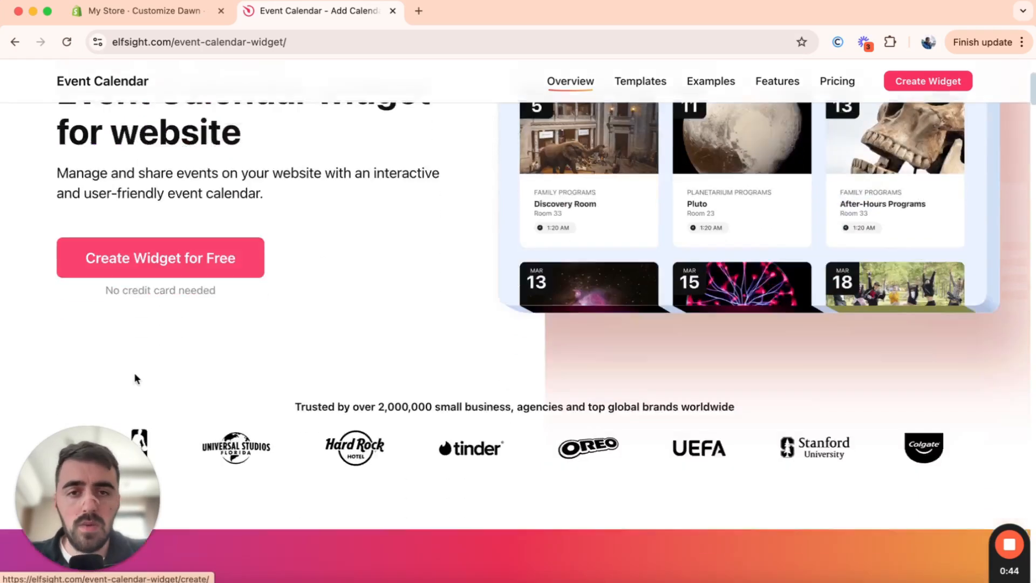
# - Compare University Events, Team Games and Movie Show templates on mobile, then pick Team Games Schedule
pyautogui.click(160, 258)
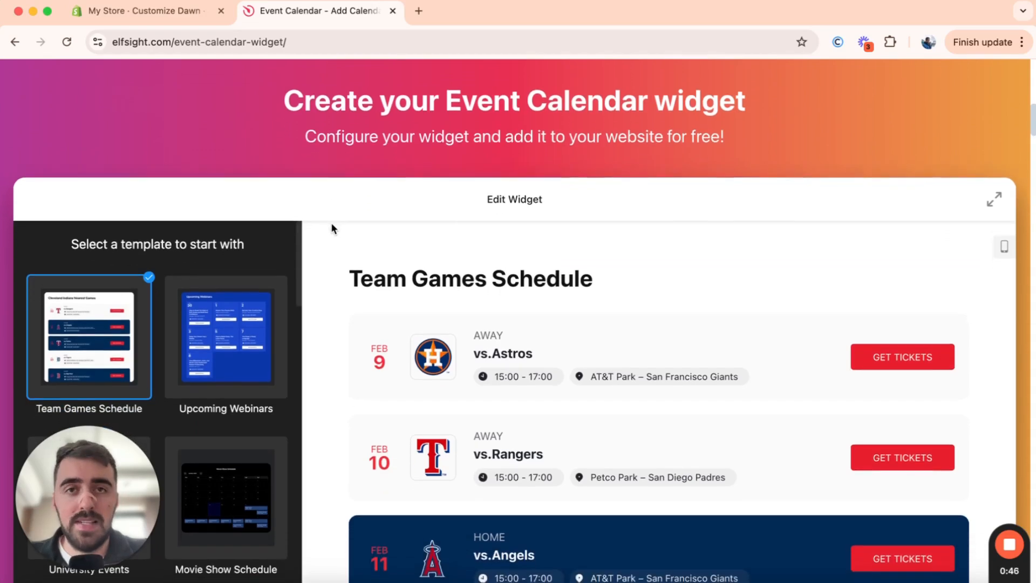
pyautogui.scroll(-3)
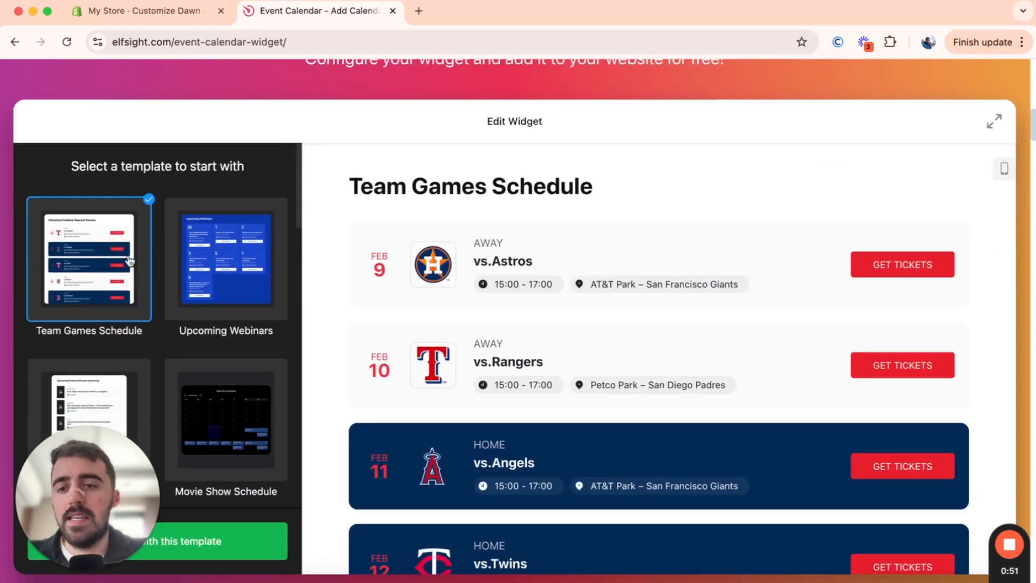
pyautogui.scroll(-3)
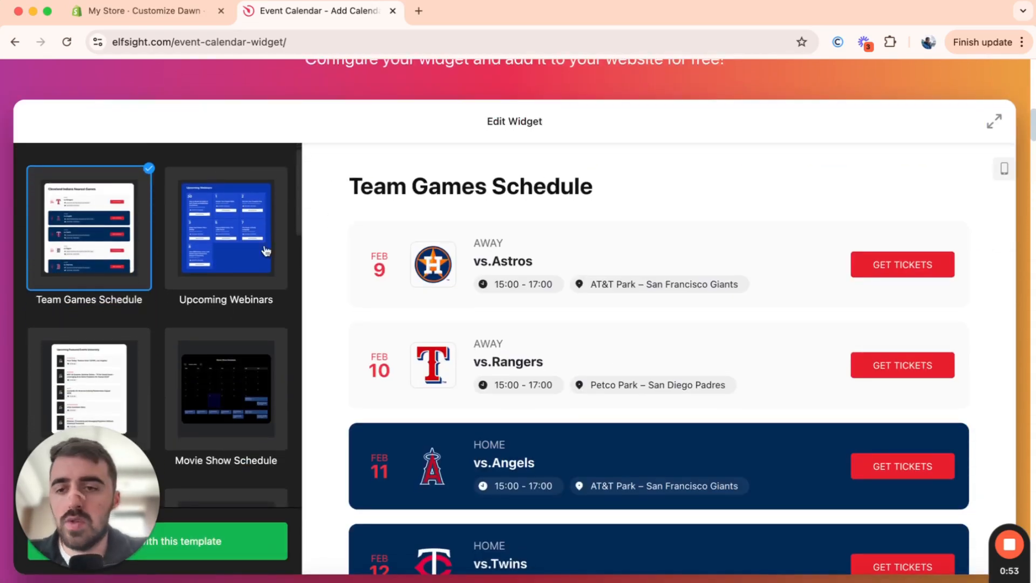
pyautogui.moveTo(227, 248)
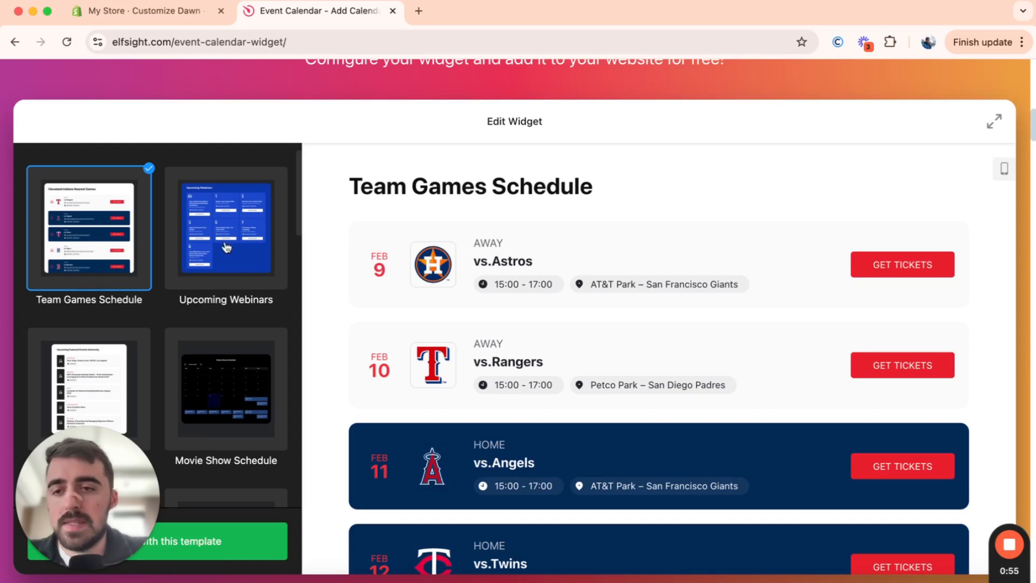
pyautogui.click(226, 228)
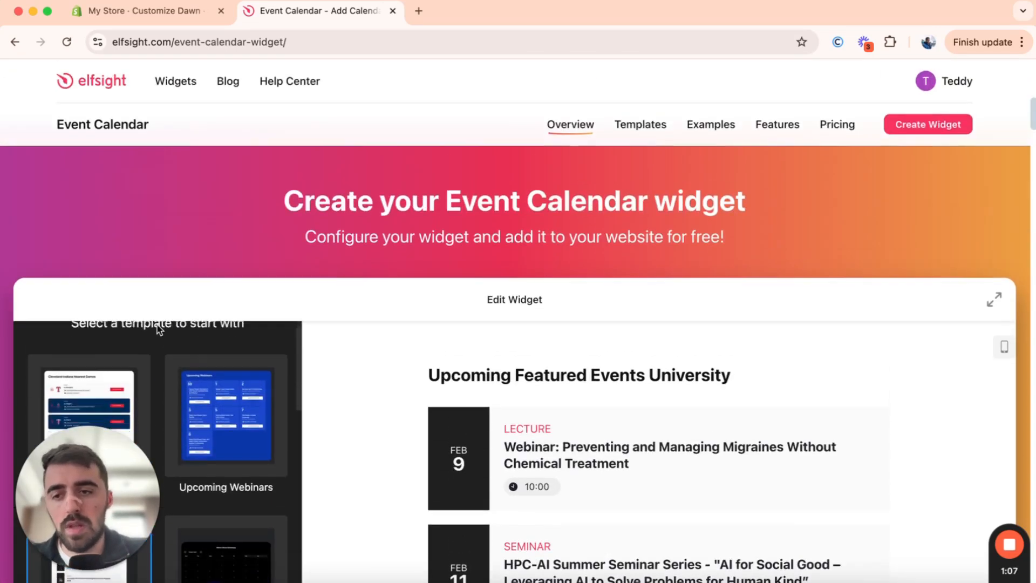
pyautogui.scroll(-3)
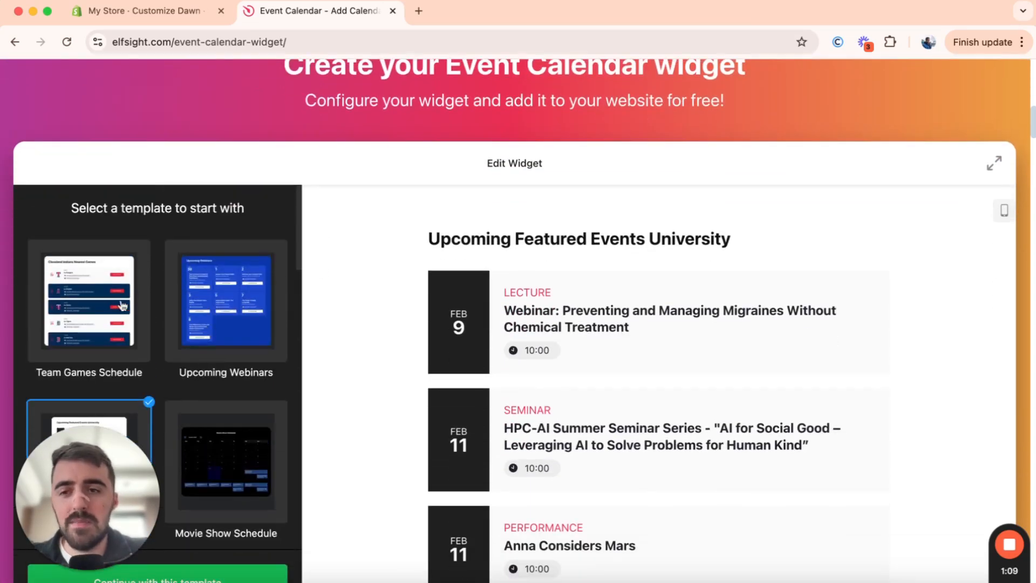
pyautogui.click(88, 301)
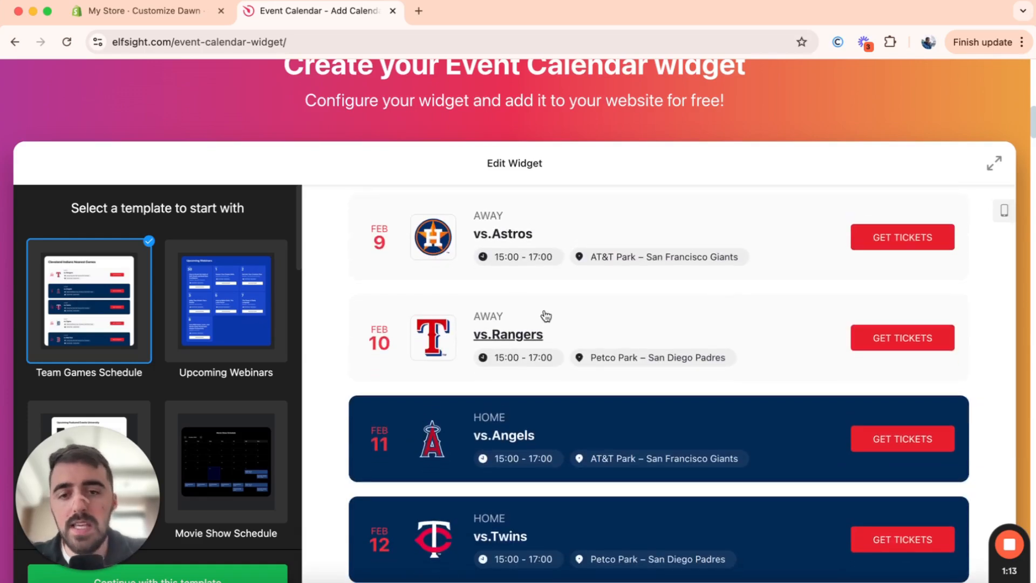
pyautogui.moveTo(427, 342)
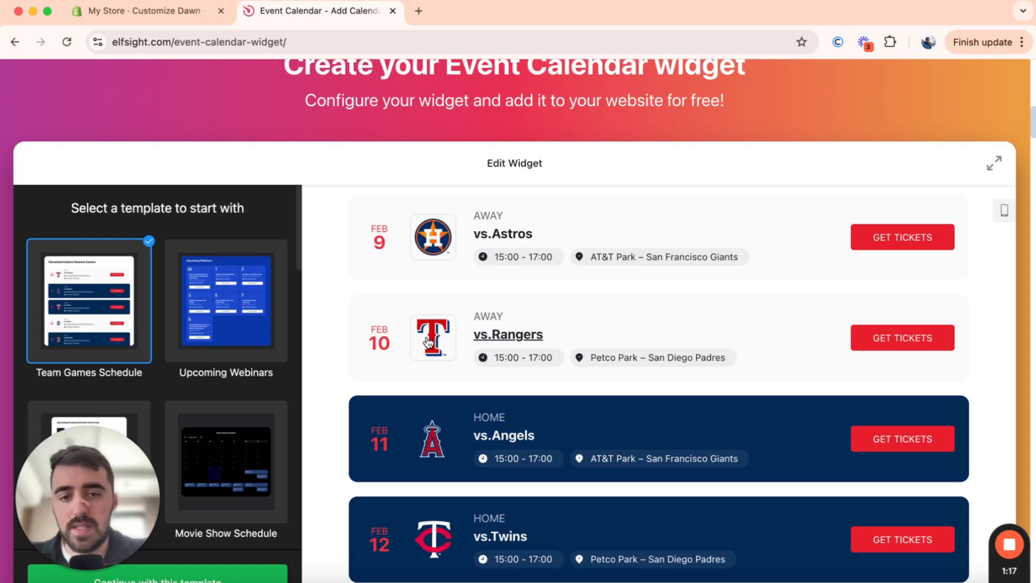
pyautogui.scroll(-3)
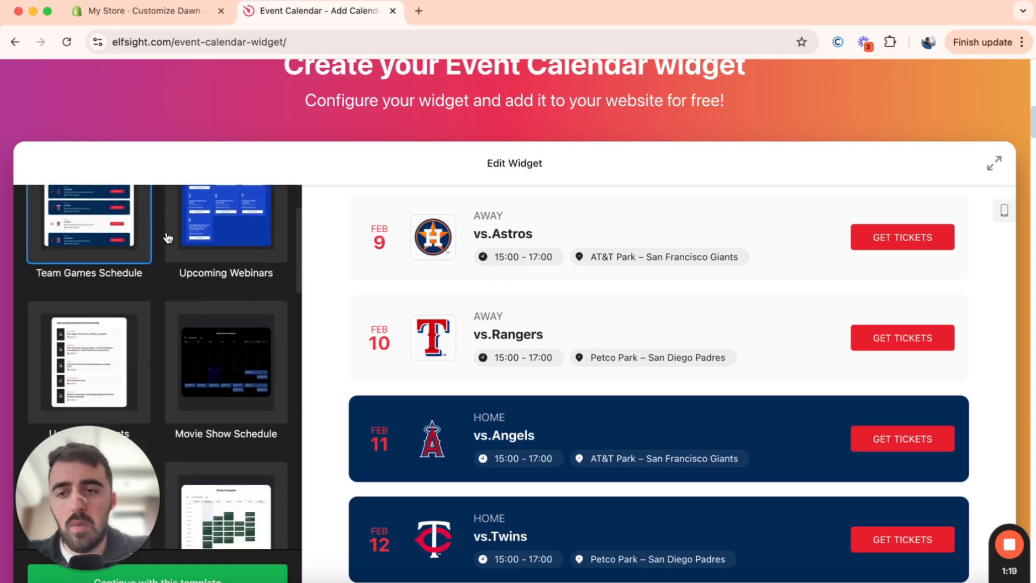
pyautogui.click(226, 355)
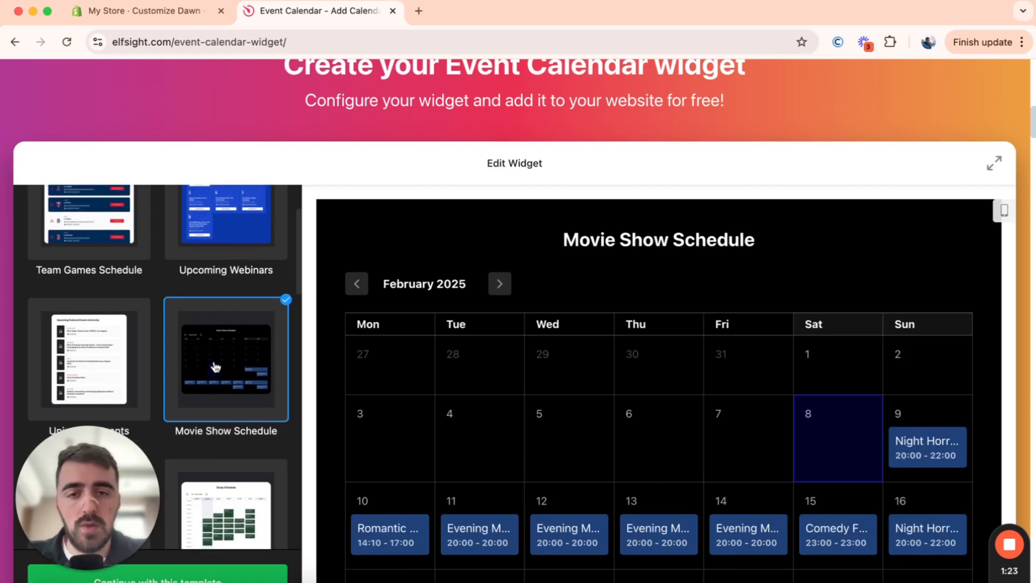
pyautogui.moveTo(1004, 212)
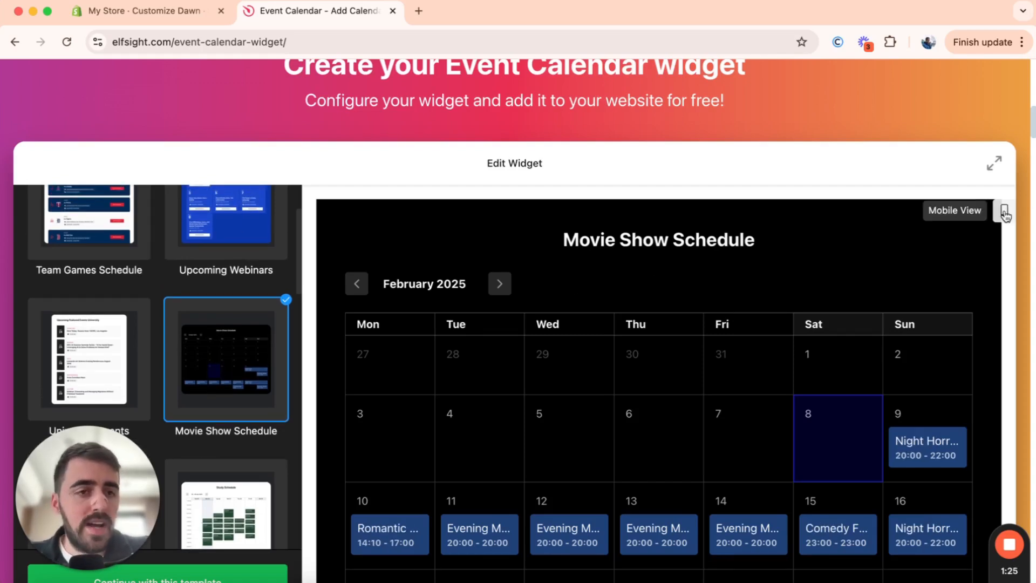
pyautogui.click(1004, 213)
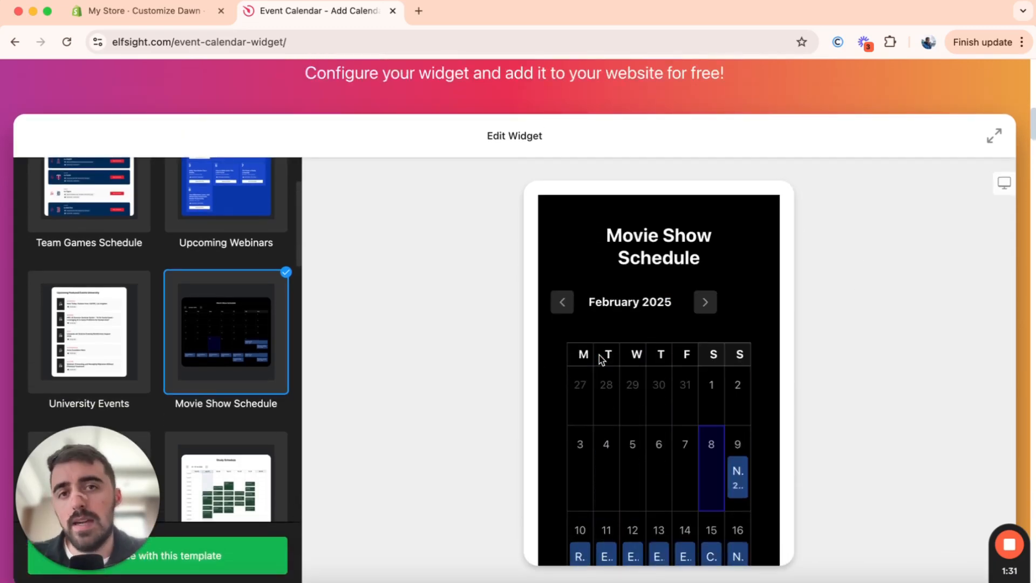
pyautogui.click(89, 191)
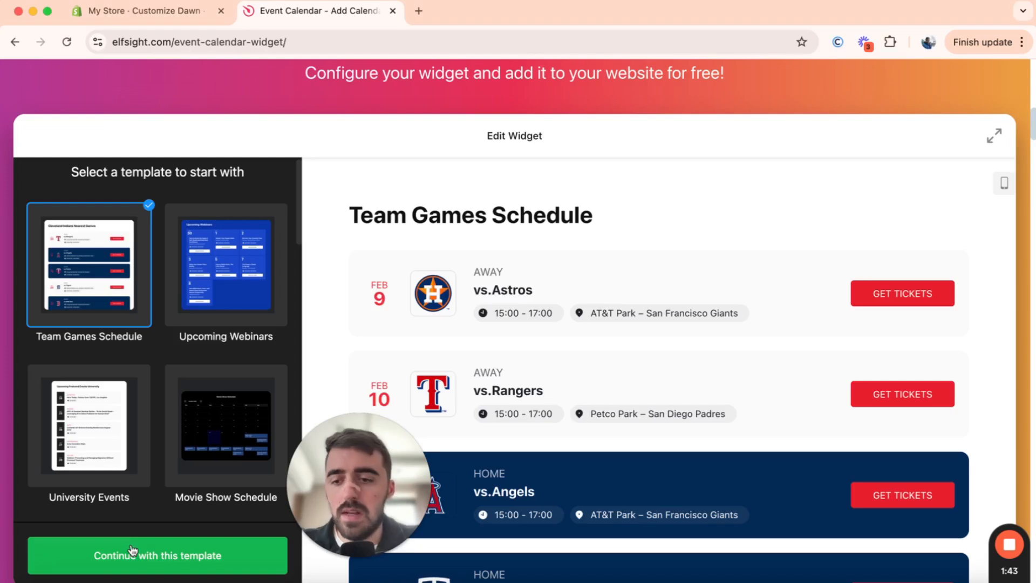
# - Continue with the Team Games Schedule template into event setup
pyautogui.click(156, 555)
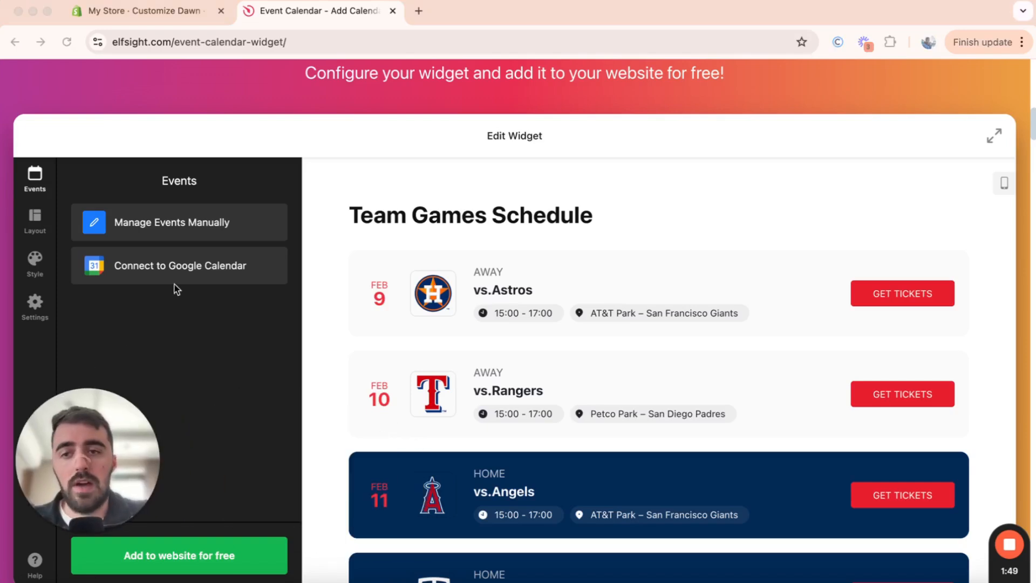
pyautogui.moveTo(164, 330)
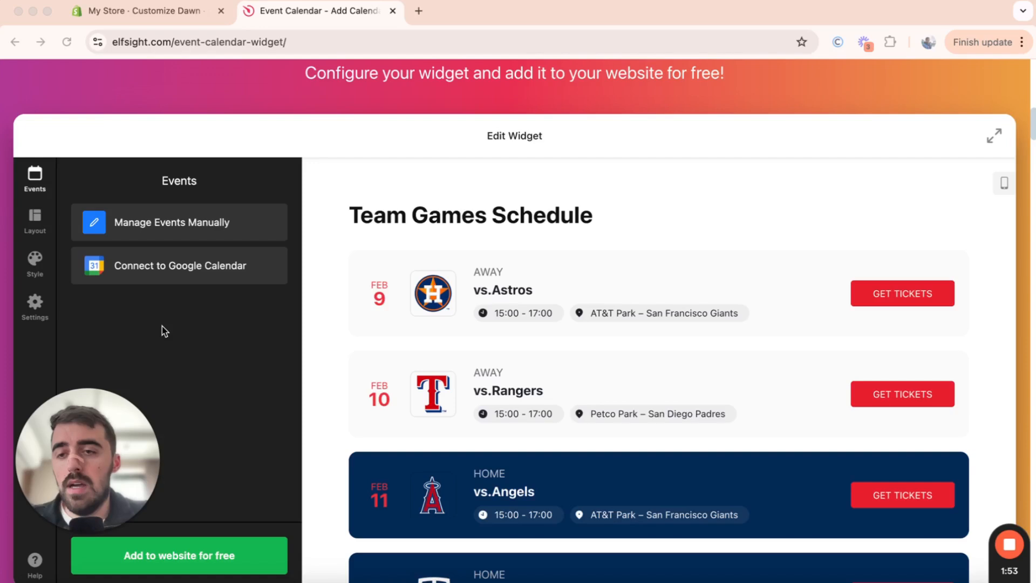
pyautogui.moveTo(178, 227)
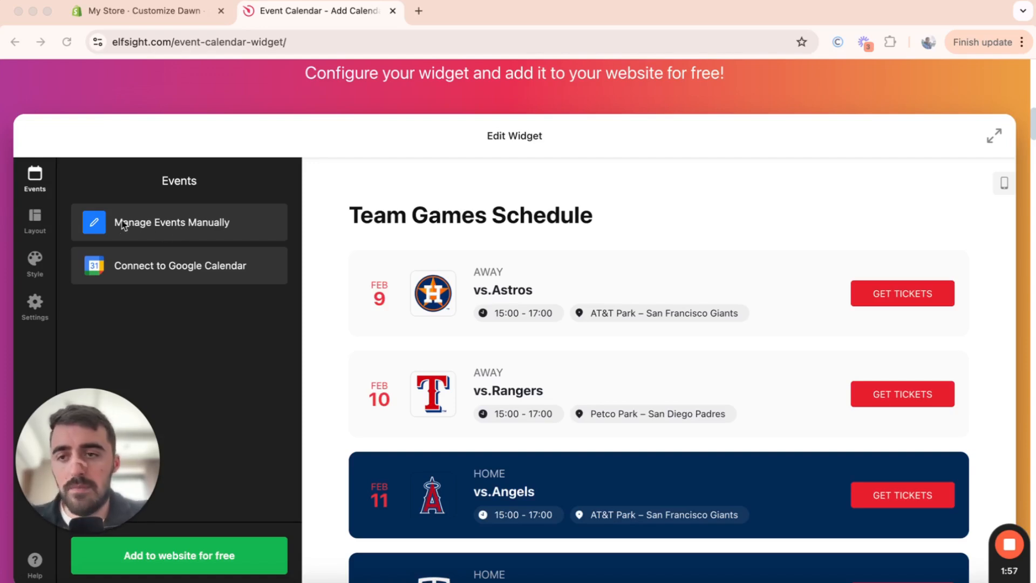
pyautogui.moveTo(165, 230)
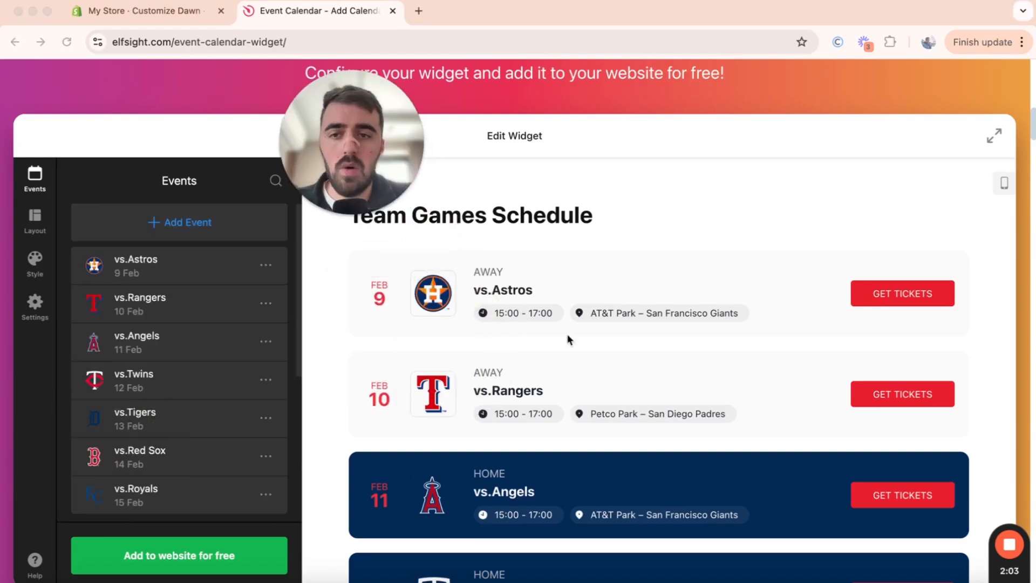
# - Browse the game events, cancel a new event unsaved, and reach Past Events, Event Types and Layout
pyautogui.scroll(-3)
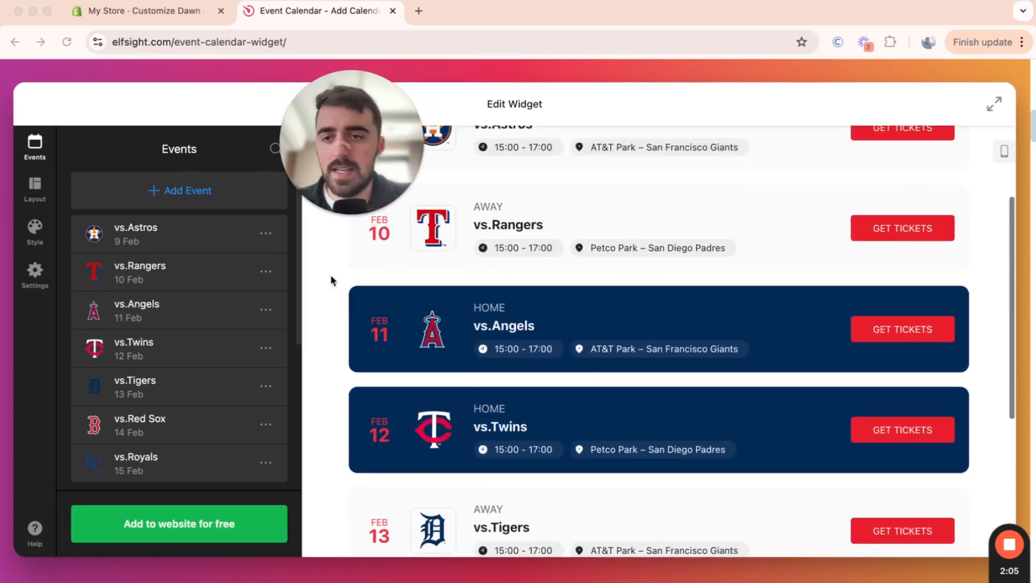
pyautogui.moveTo(239, 339)
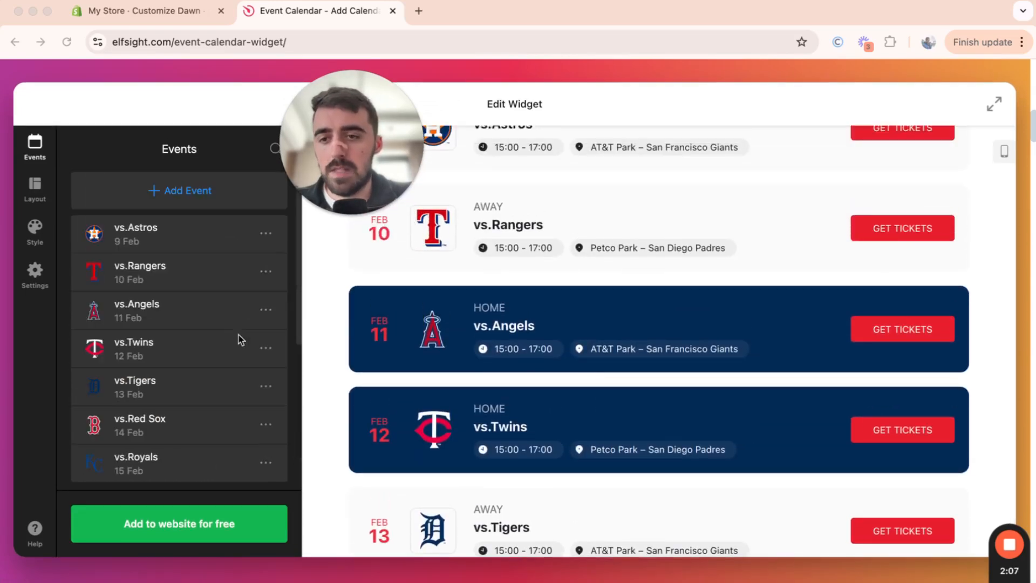
pyautogui.moveTo(151, 199)
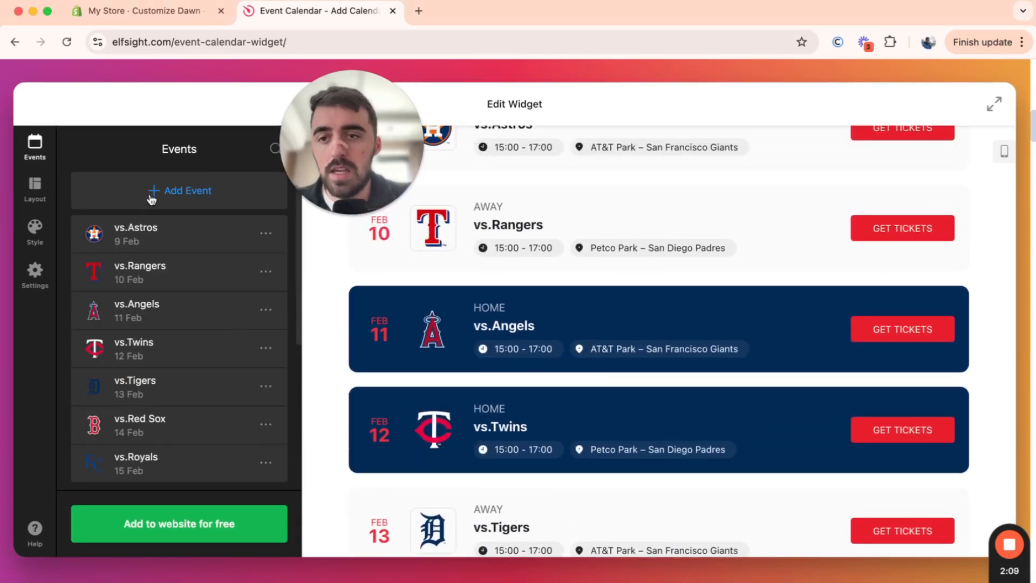
pyautogui.click(179, 191)
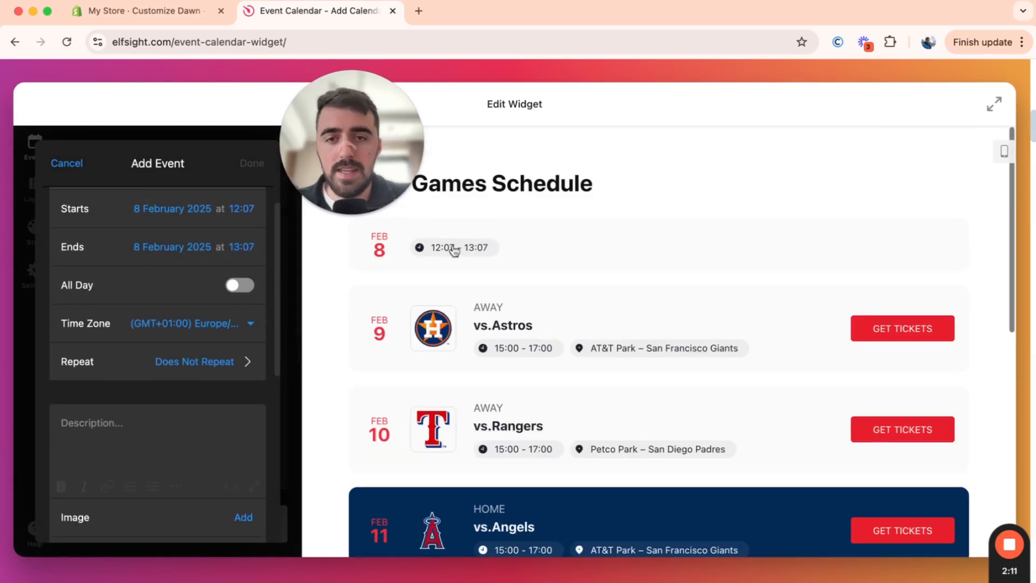
pyautogui.click(66, 163)
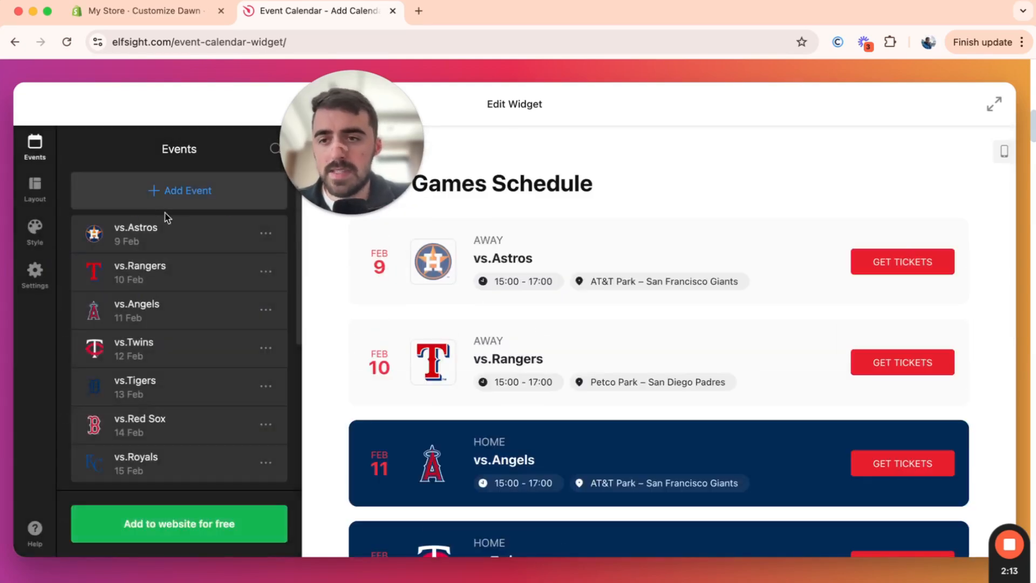
pyautogui.scroll(-3)
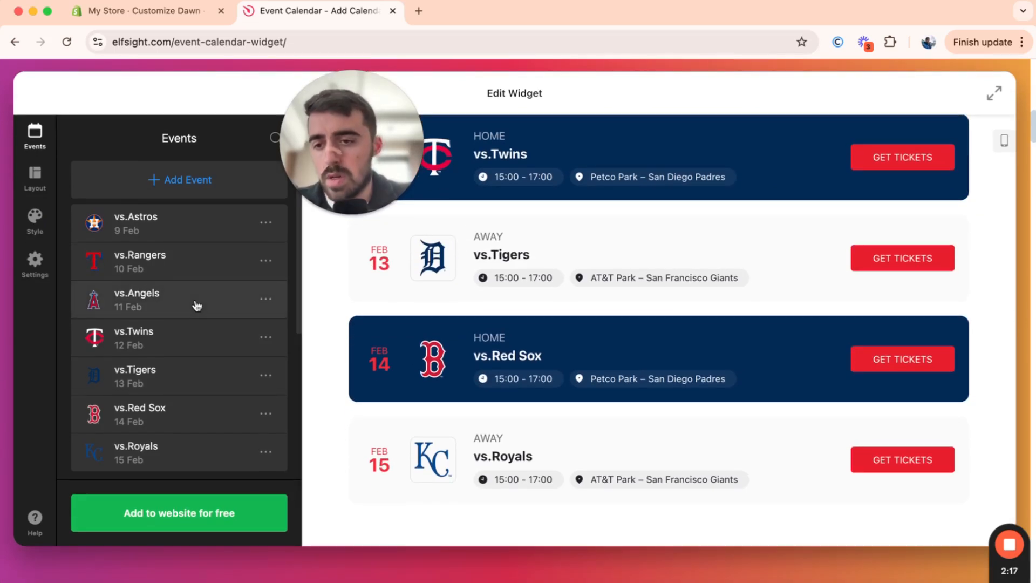
pyautogui.scroll(-3)
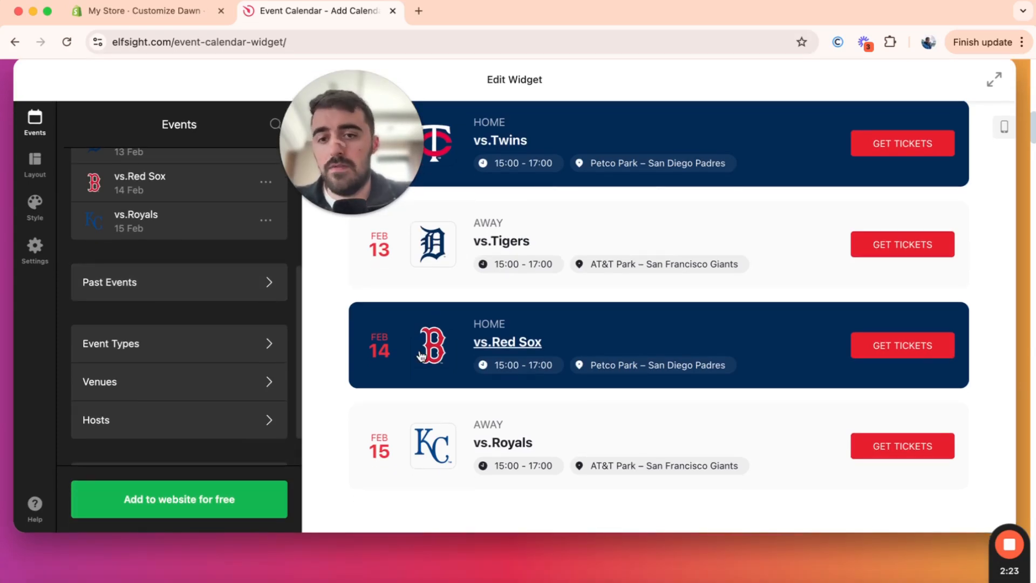
pyautogui.moveTo(162, 344)
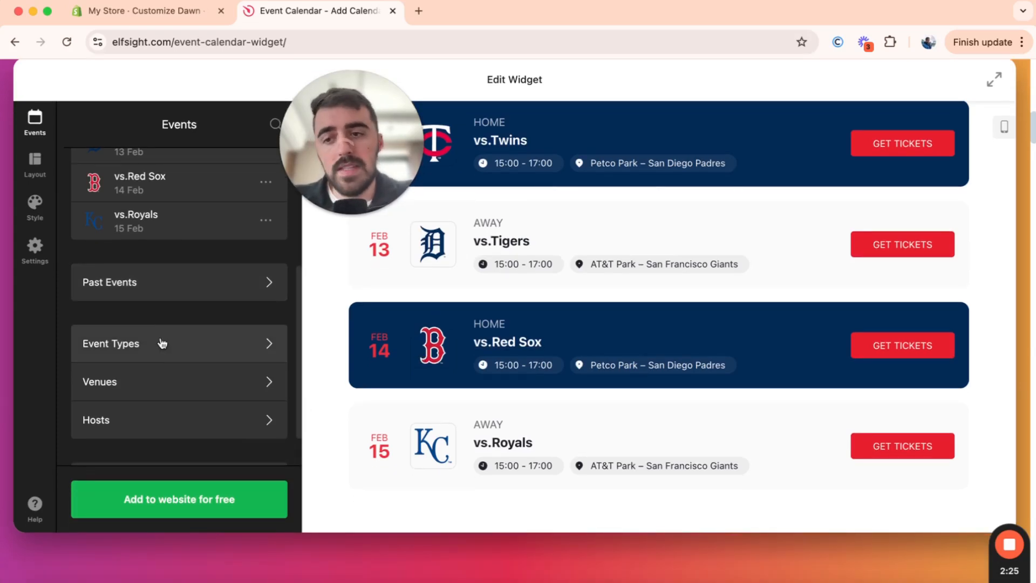
pyautogui.scroll(-3)
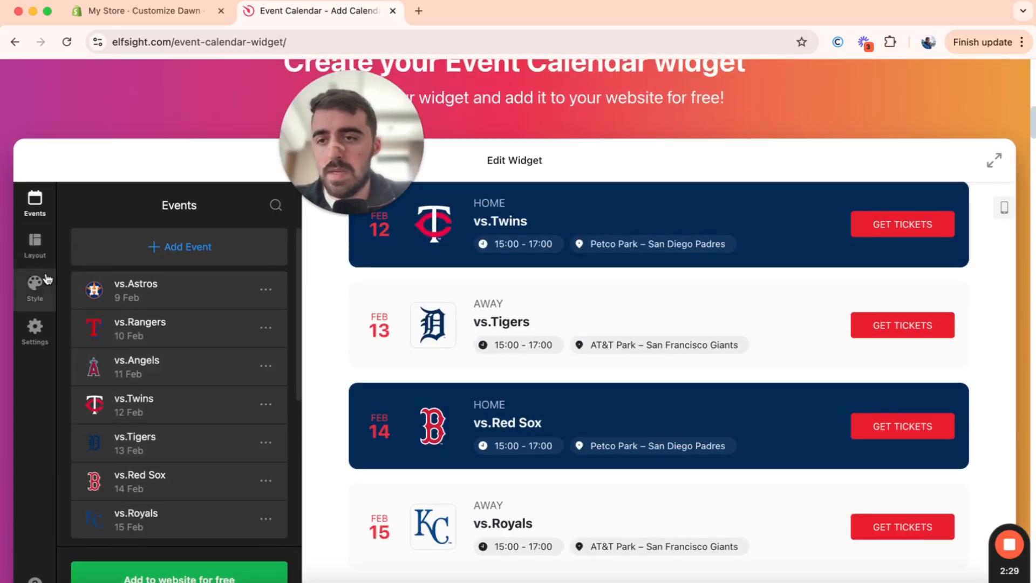
pyautogui.click(35, 247)
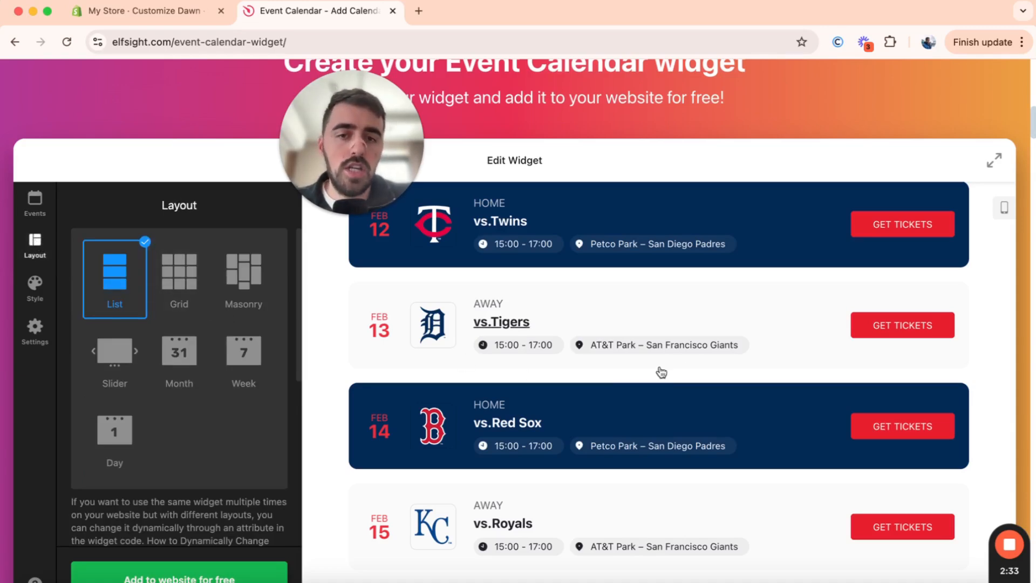
pyautogui.moveTo(324, 322)
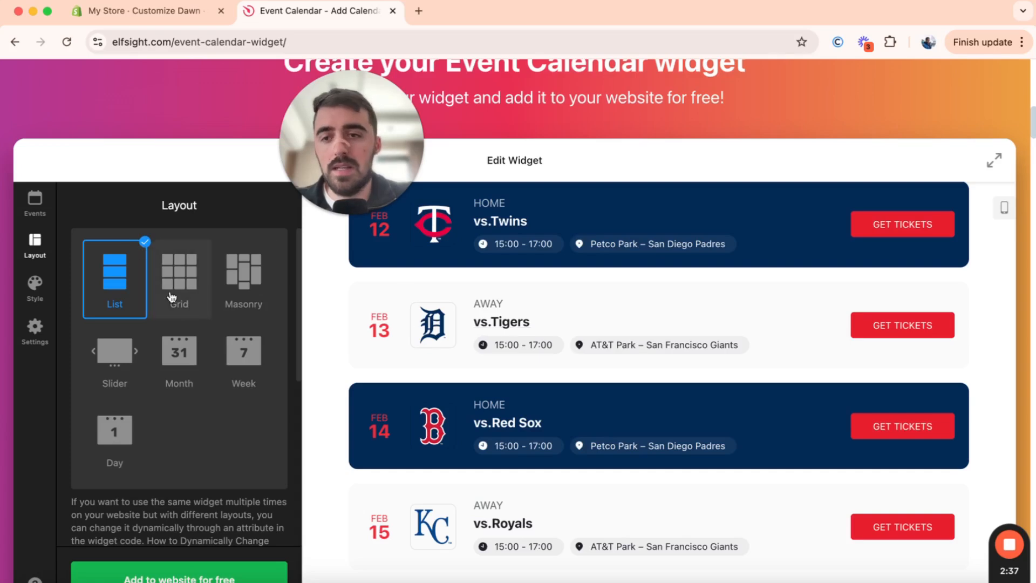
# - Try the Masonry and Month layouts, then return the schedule to List
pyautogui.click(242, 274)
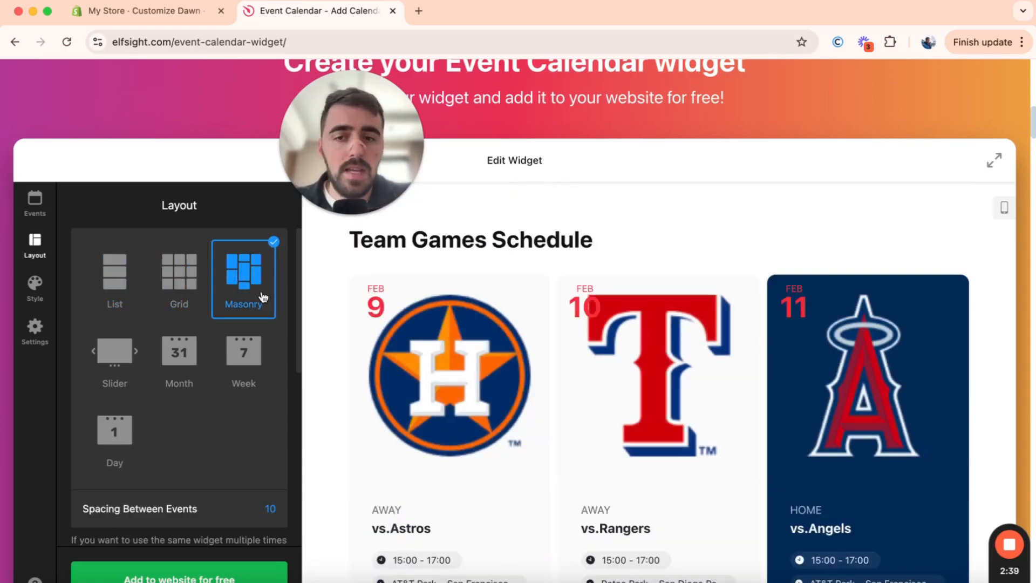
pyautogui.click(178, 353)
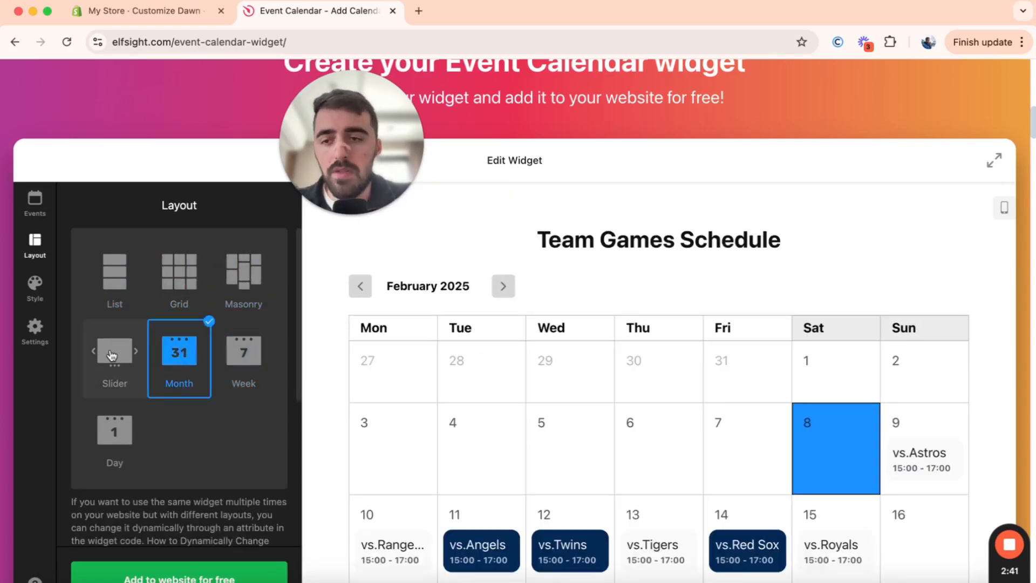
pyautogui.click(114, 274)
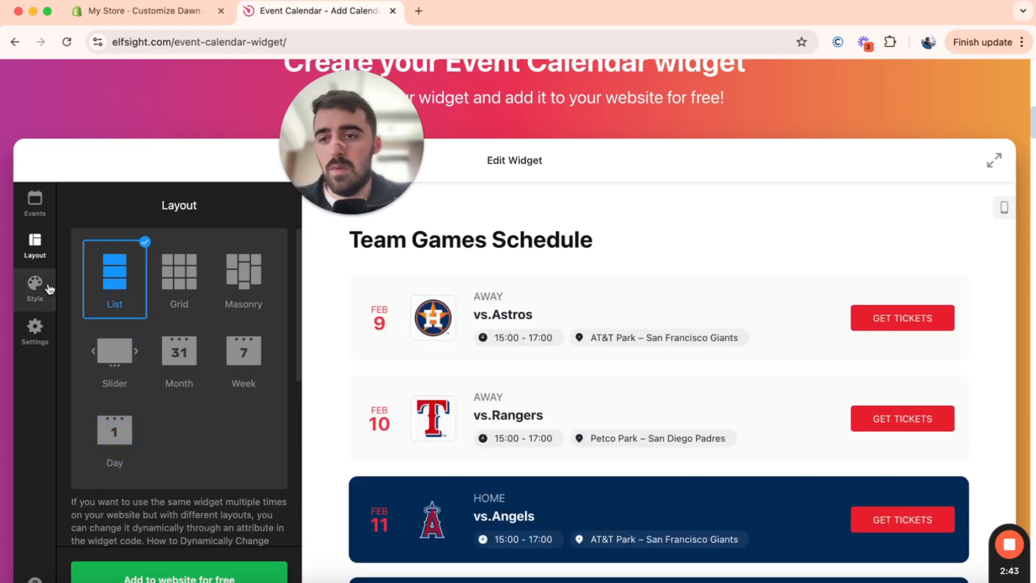
pyautogui.click(33, 288)
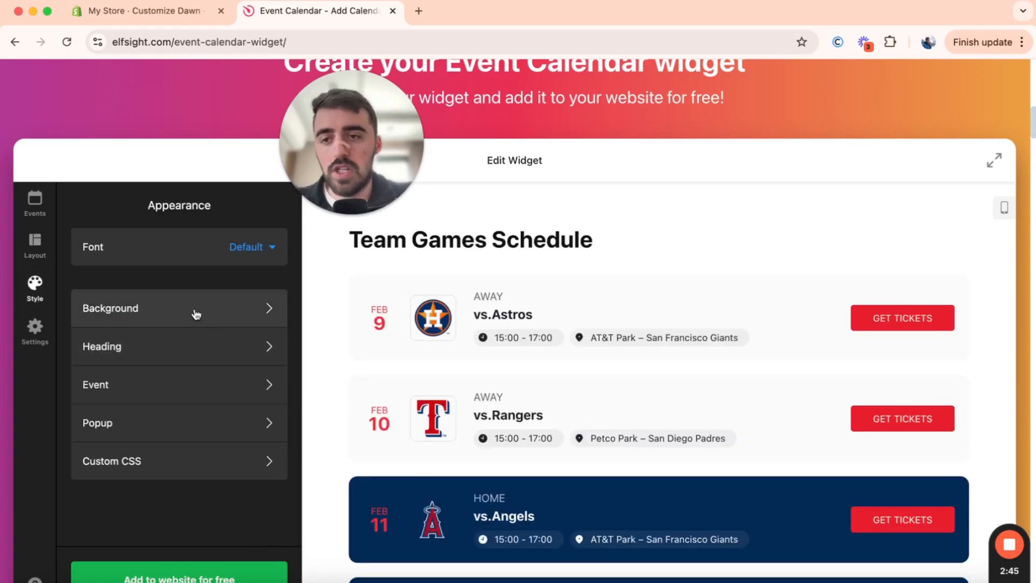
pyautogui.moveTo(128, 474)
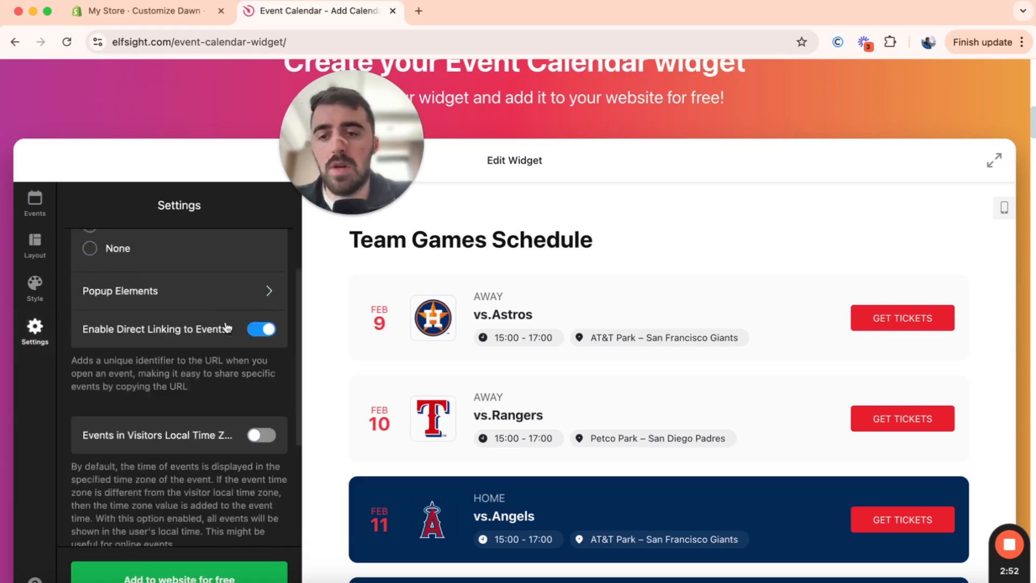
# - Reopen the Layout panel, List still selected, and scroll through its options
pyautogui.click(33, 289)
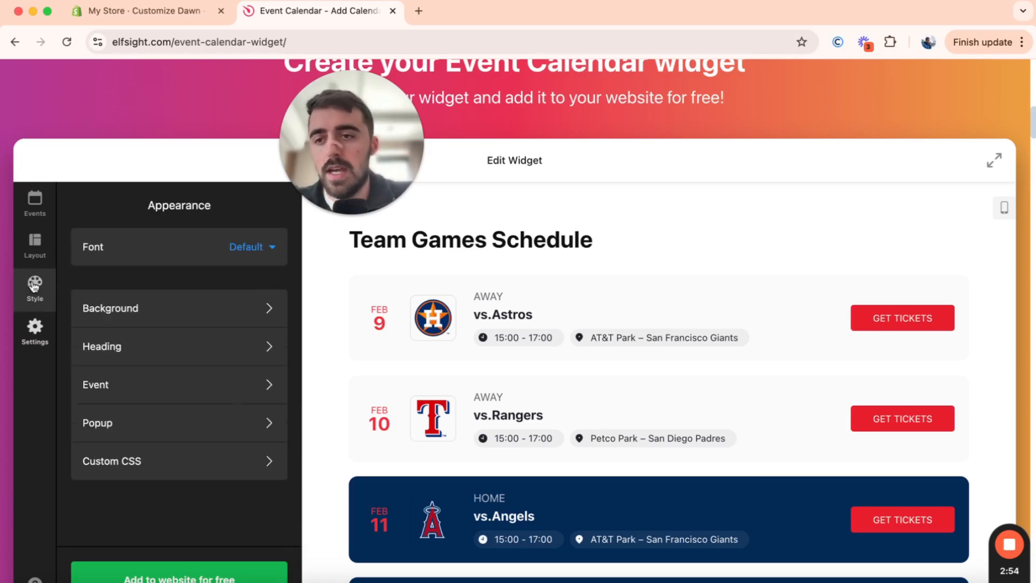
pyautogui.click(34, 244)
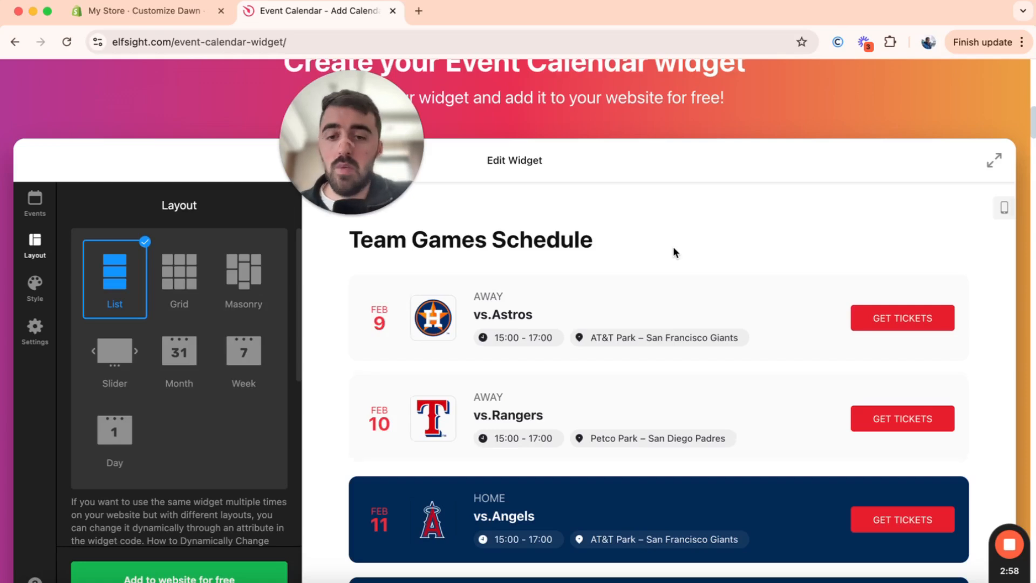
pyautogui.scroll(-3)
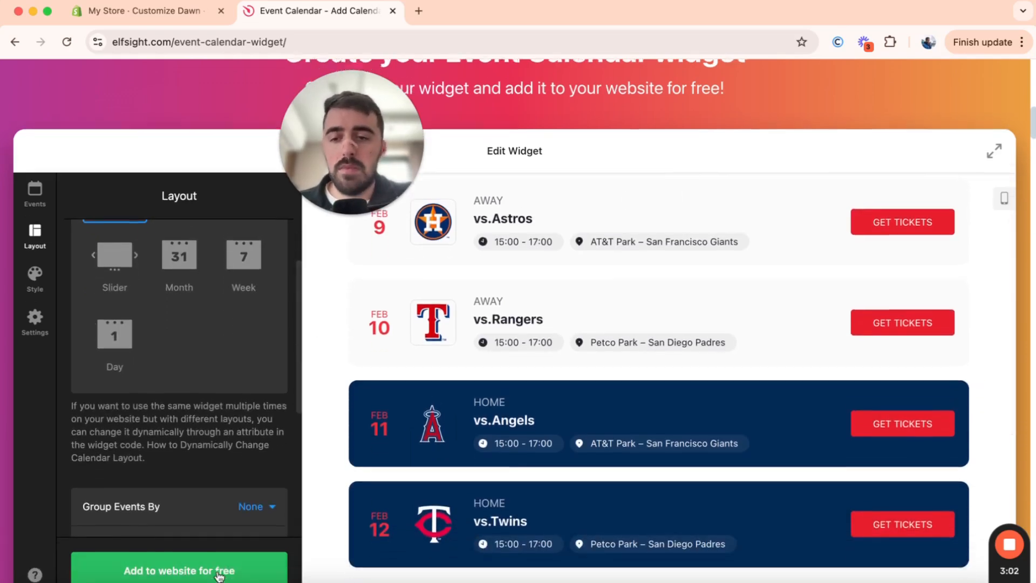
pyautogui.click(179, 571)
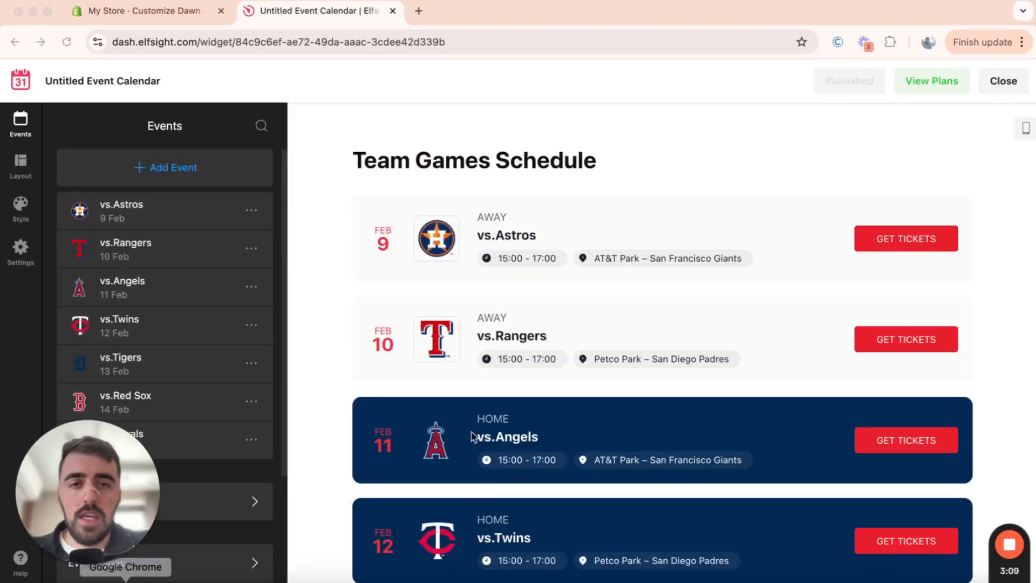
pyautogui.moveTo(519, 279)
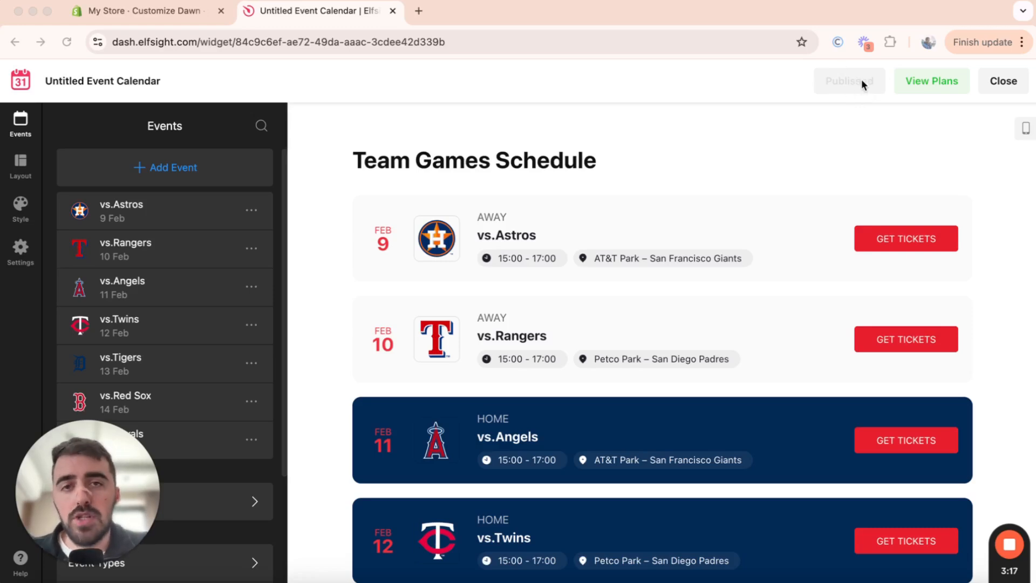
pyautogui.moveTo(957, 82)
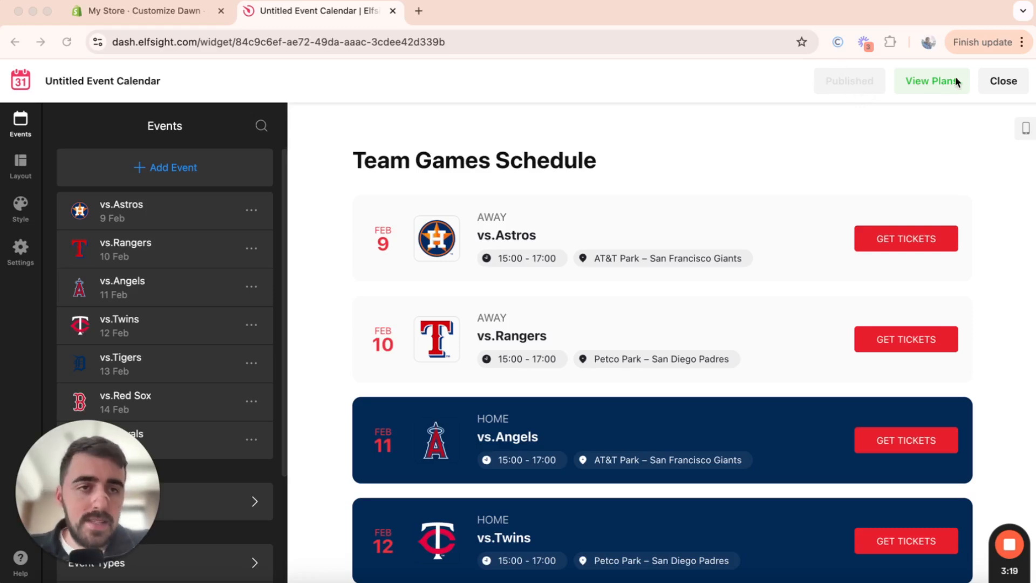
pyautogui.click(930, 80)
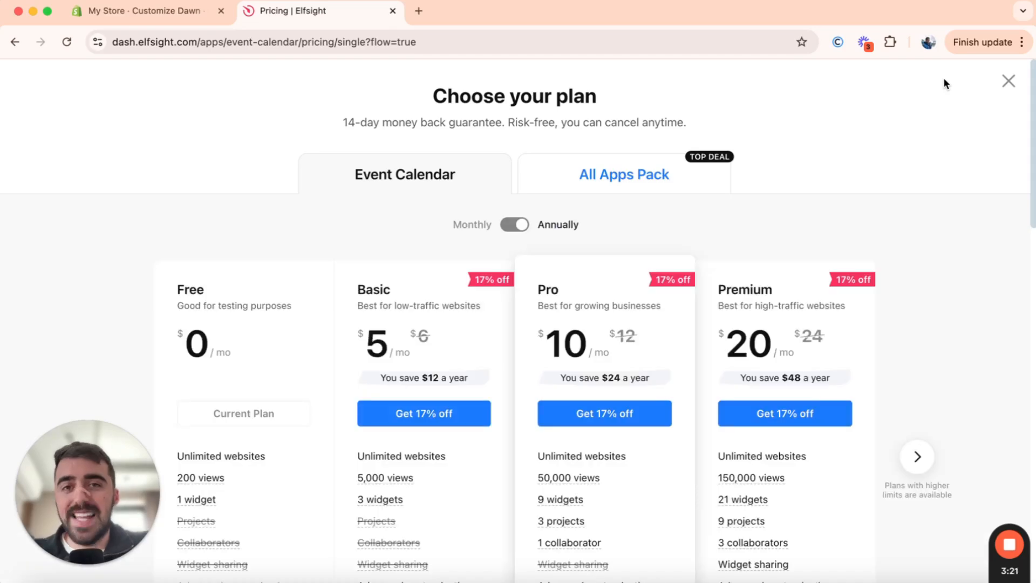
pyautogui.scroll(-3)
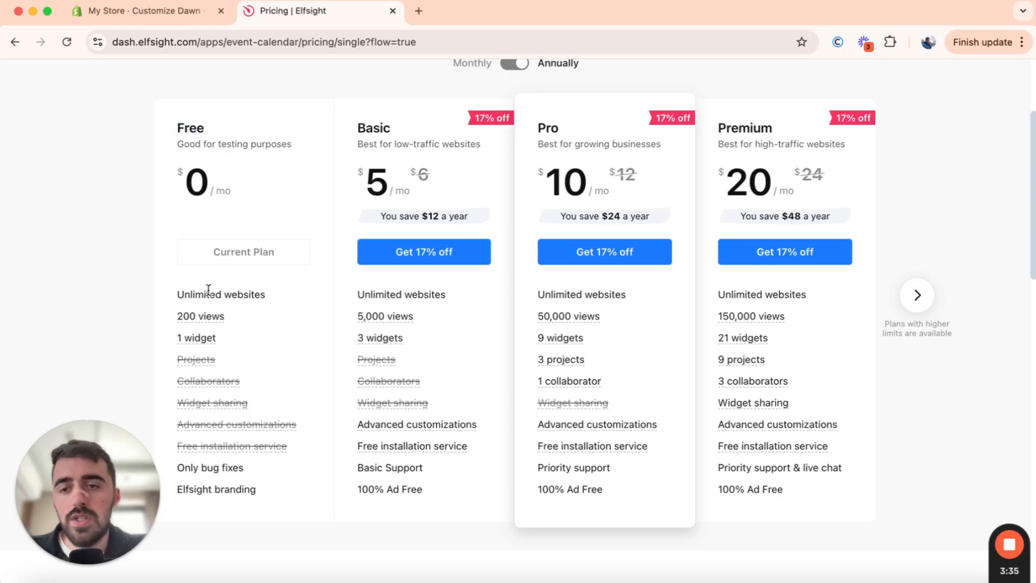
pyautogui.moveTo(196, 338)
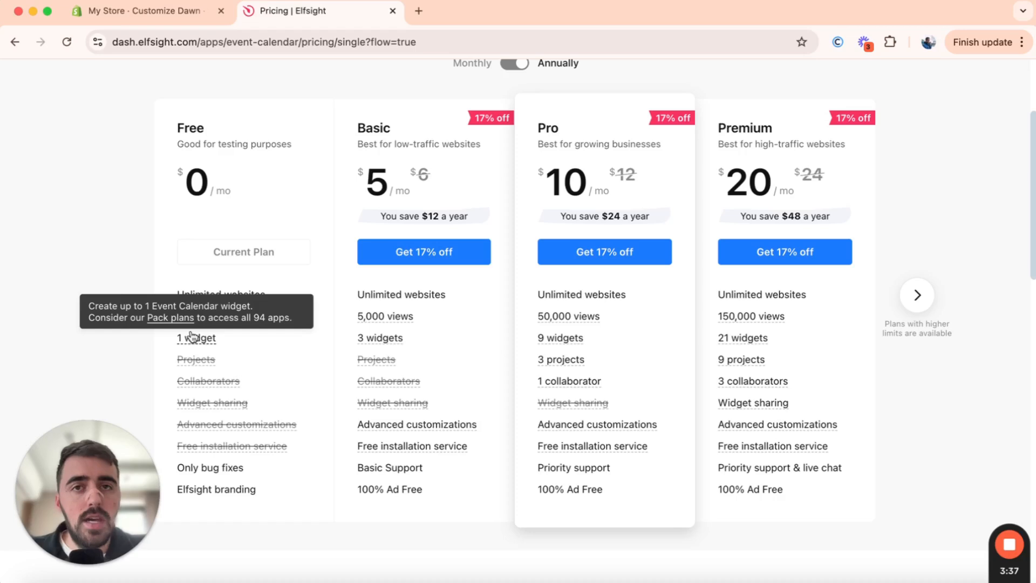
pyautogui.moveTo(420, 350)
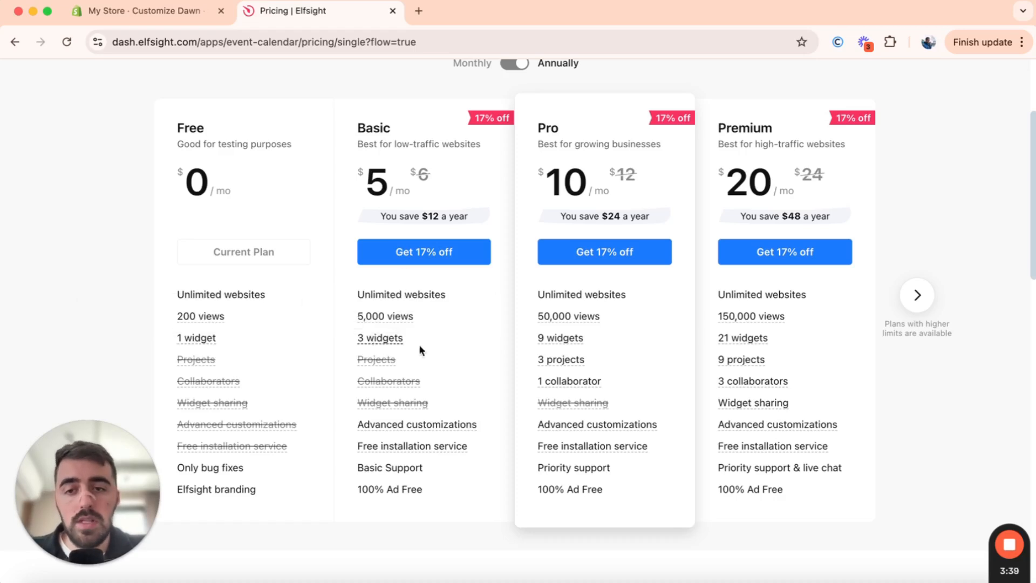
pyautogui.moveTo(392, 403)
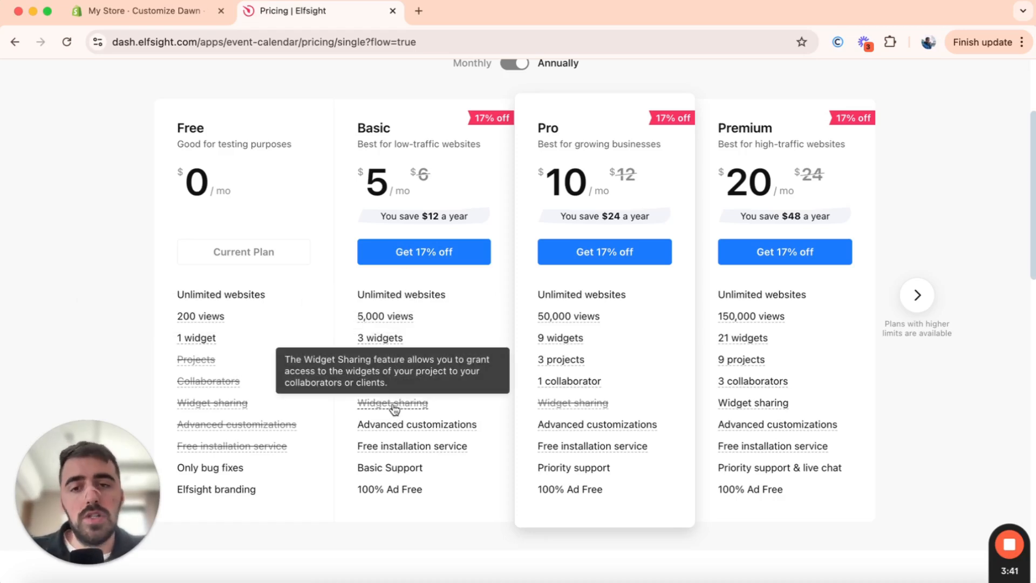
pyautogui.moveTo(878, 337)
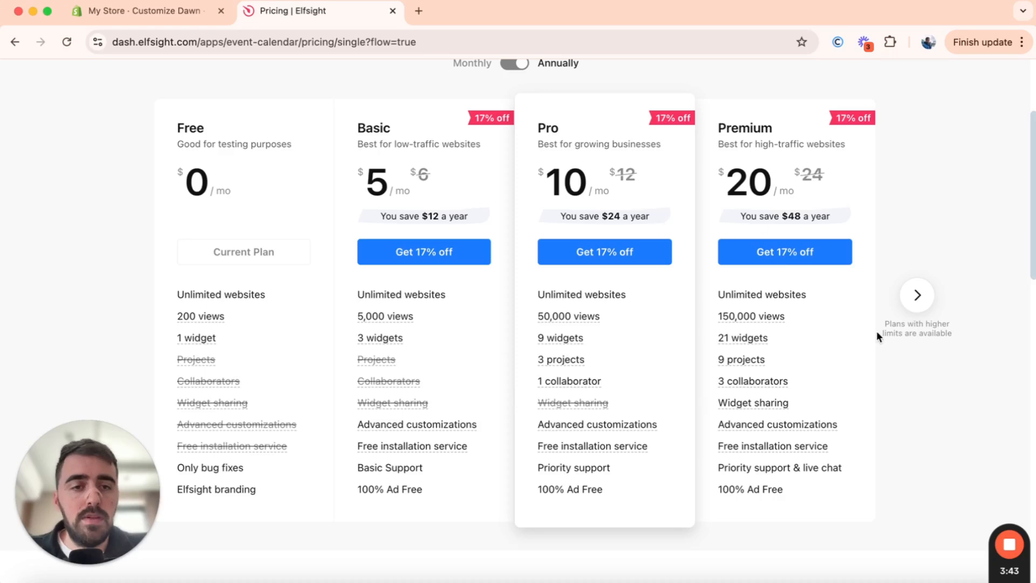
pyautogui.click(916, 295)
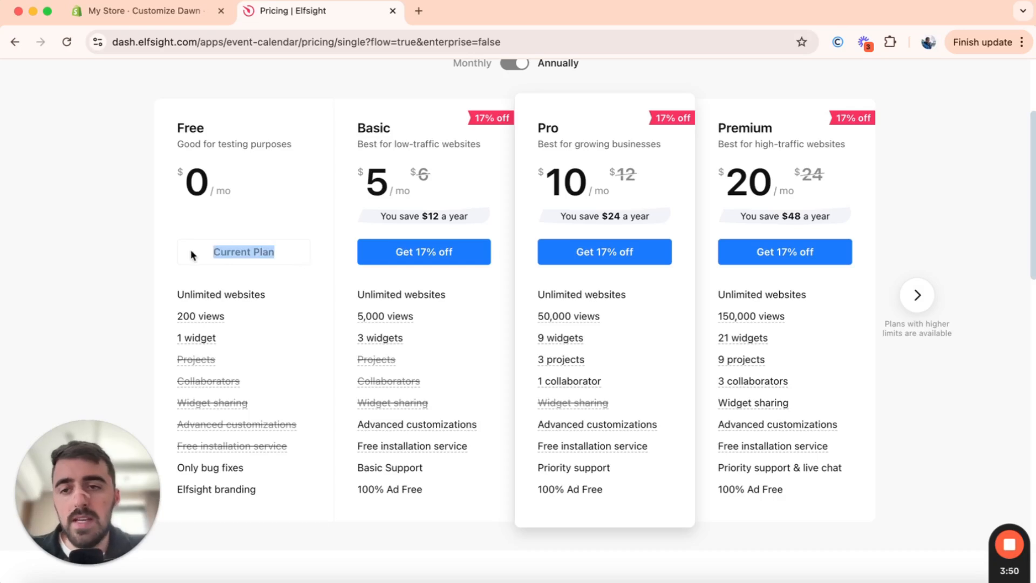
pyautogui.moveTo(277, 256)
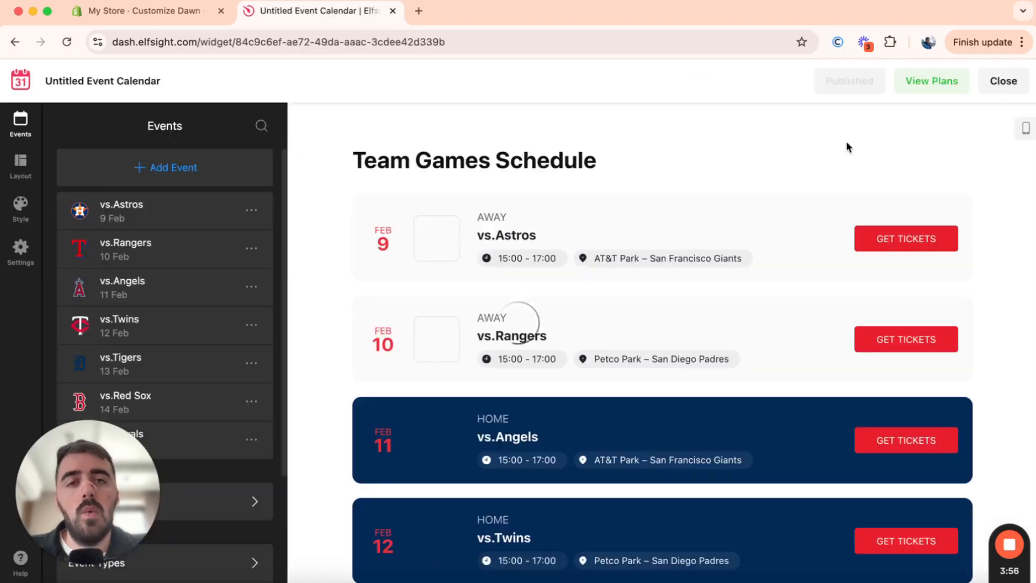
# - Install the Event Calendar widget, copy its embed code, and switch back to Shopify
pyautogui.click(1003, 80)
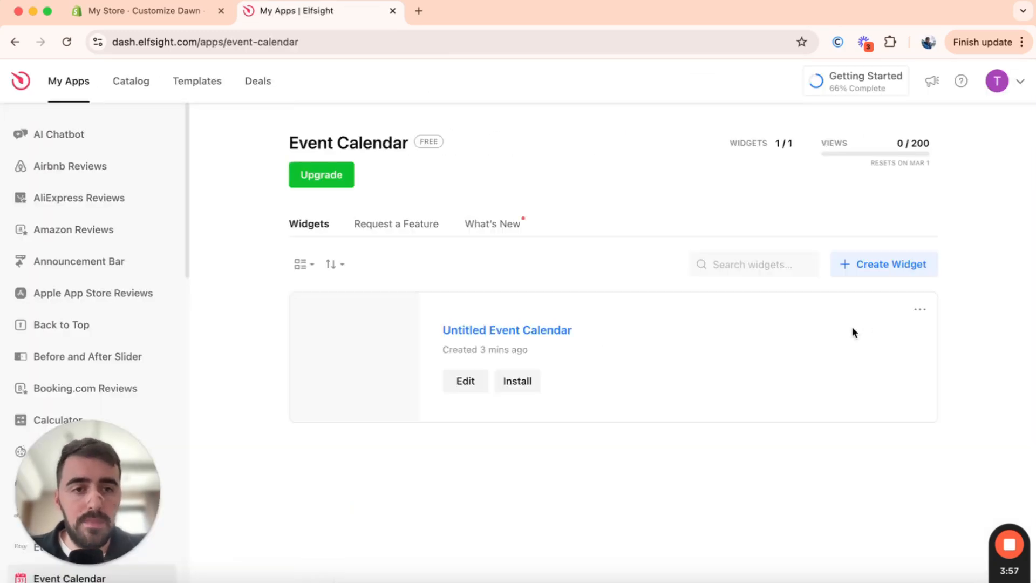
pyautogui.click(517, 380)
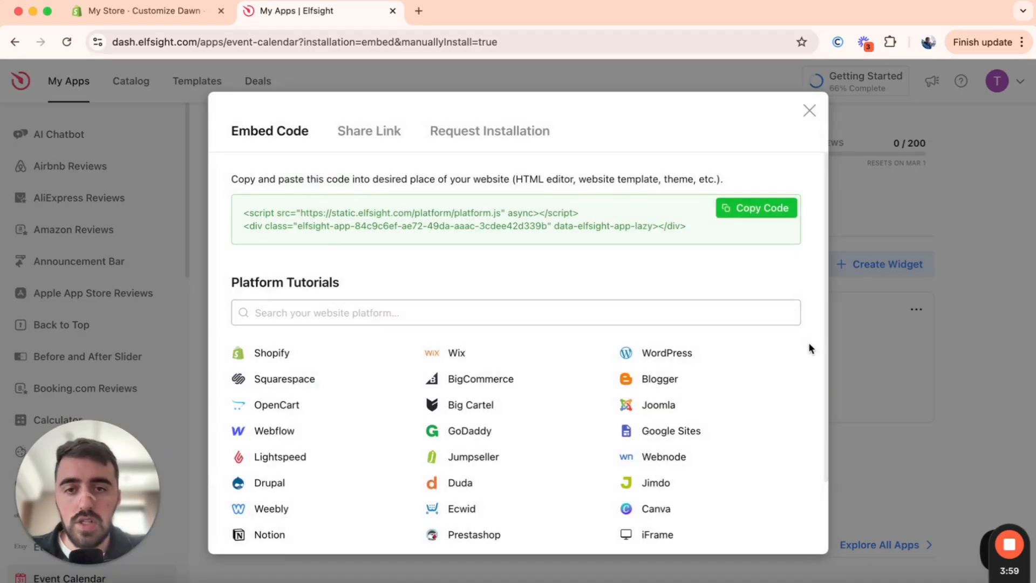
pyautogui.click(756, 207)
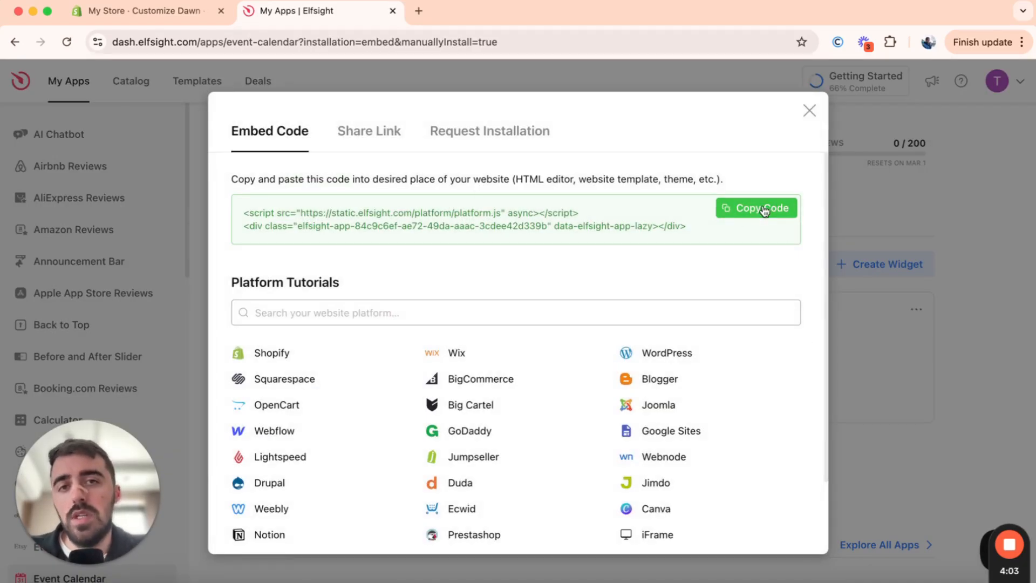
pyautogui.click(139, 11)
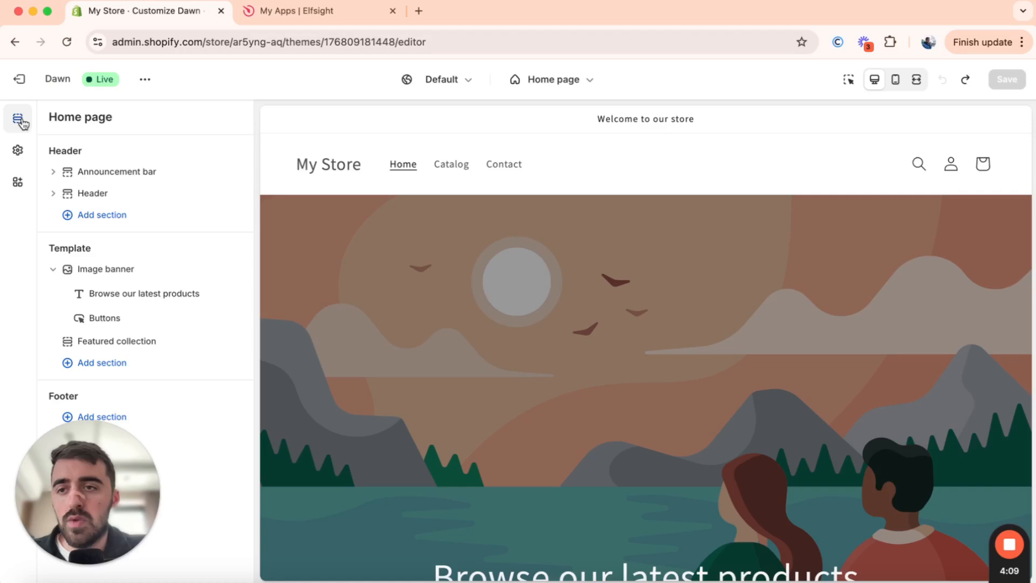
# - In the home page Sections list, add a Custom Liquid section and select it
pyautogui.doubleClick(79, 118)
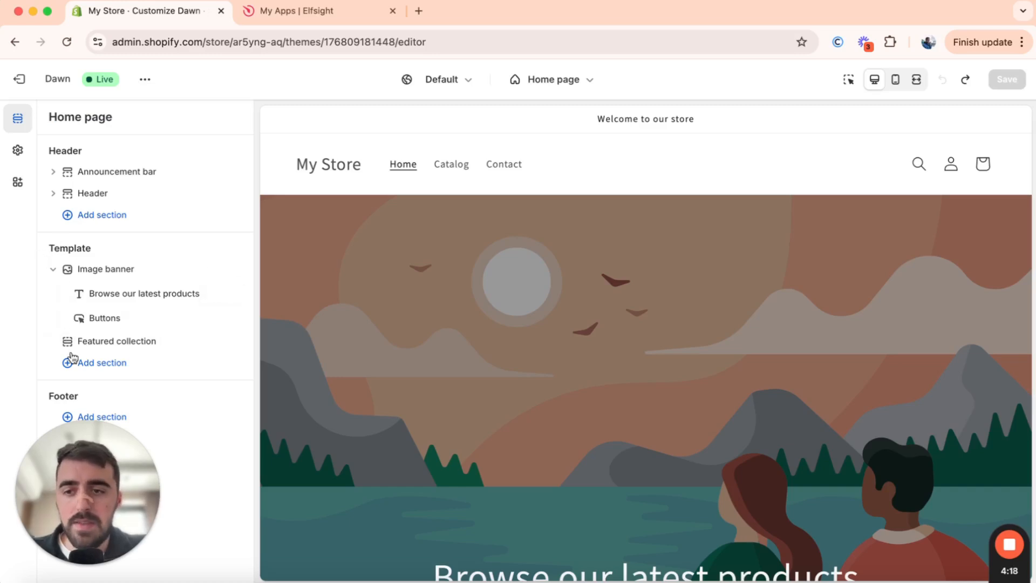
pyautogui.click(102, 362)
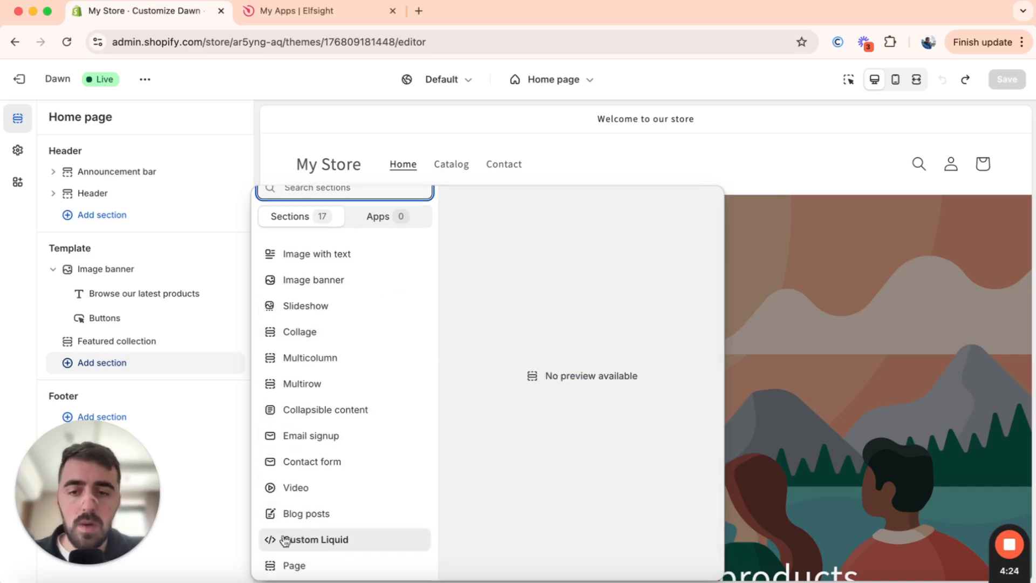
pyautogui.click(320, 539)
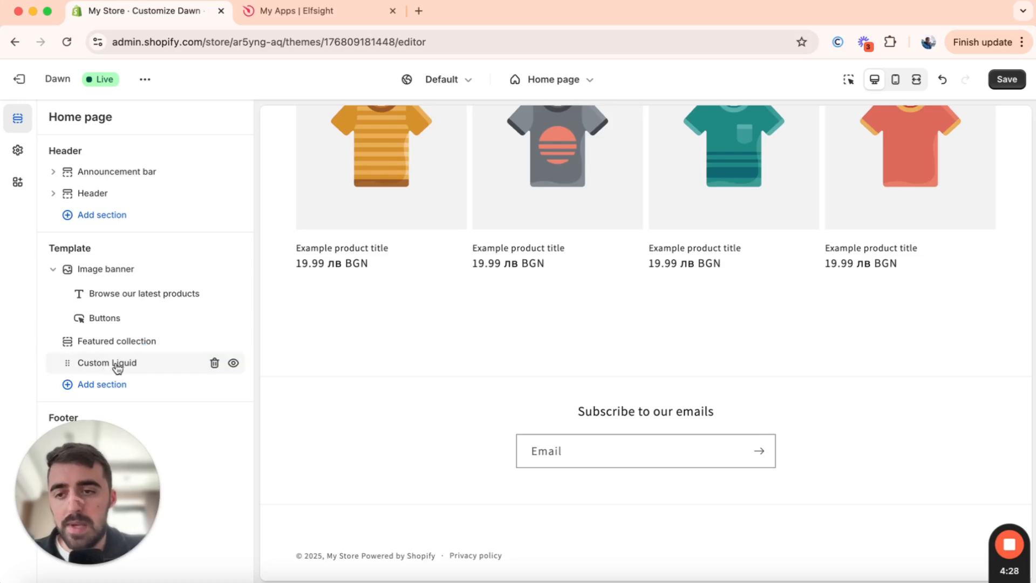
pyautogui.click(107, 362)
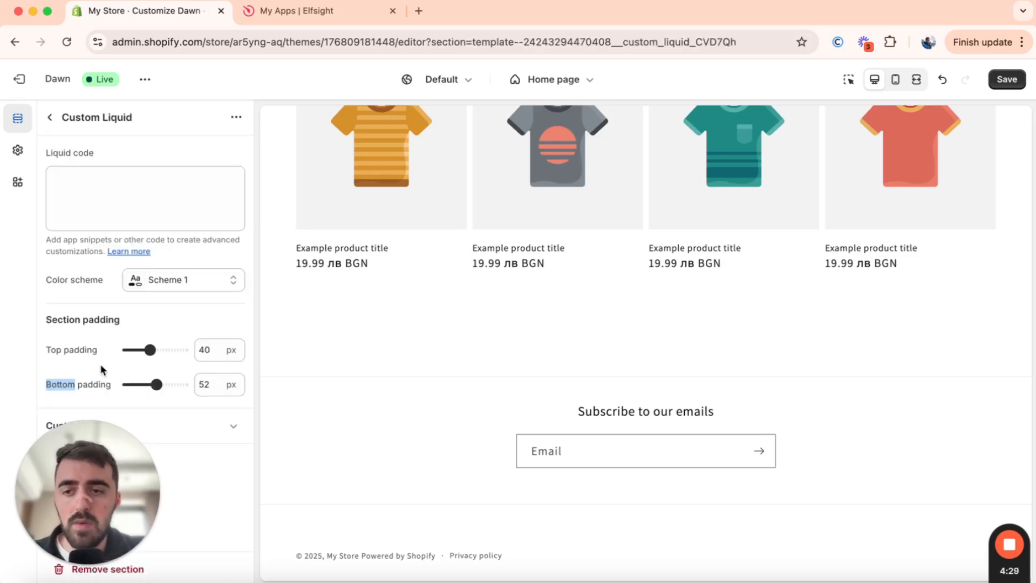
# - Paste the Elfsight platform.js script tag into the Liquid code box and save
pyautogui.click(145, 197)
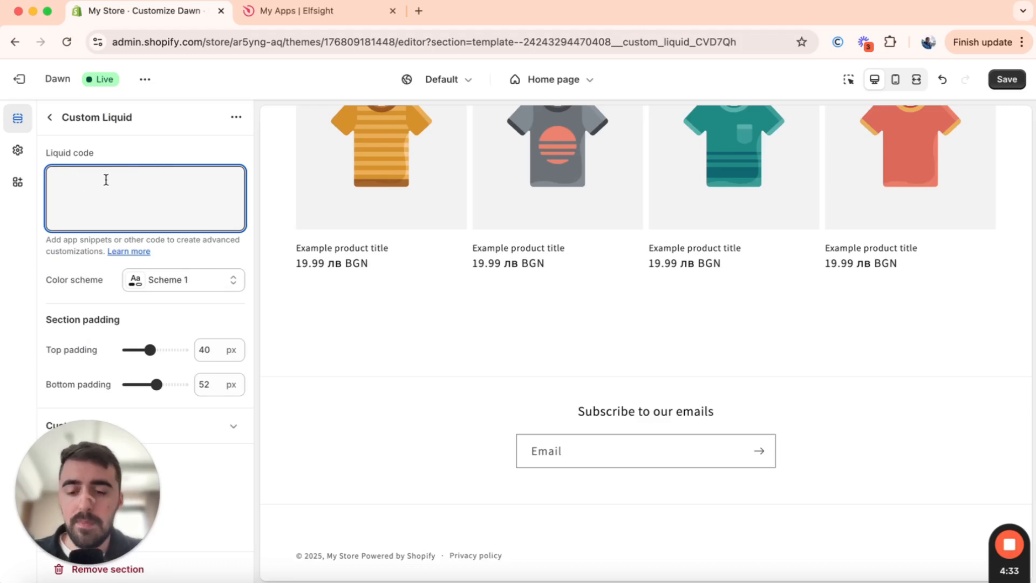
pyautogui.write('<script src="https://static.elfsight.com/platform/platform.js" async></script>')
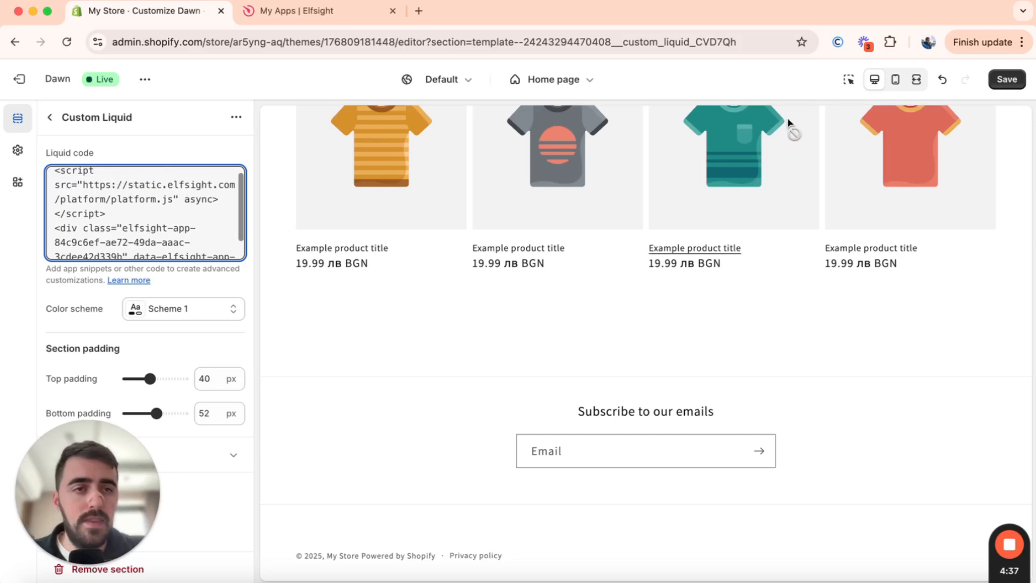
pyautogui.click(1007, 80)
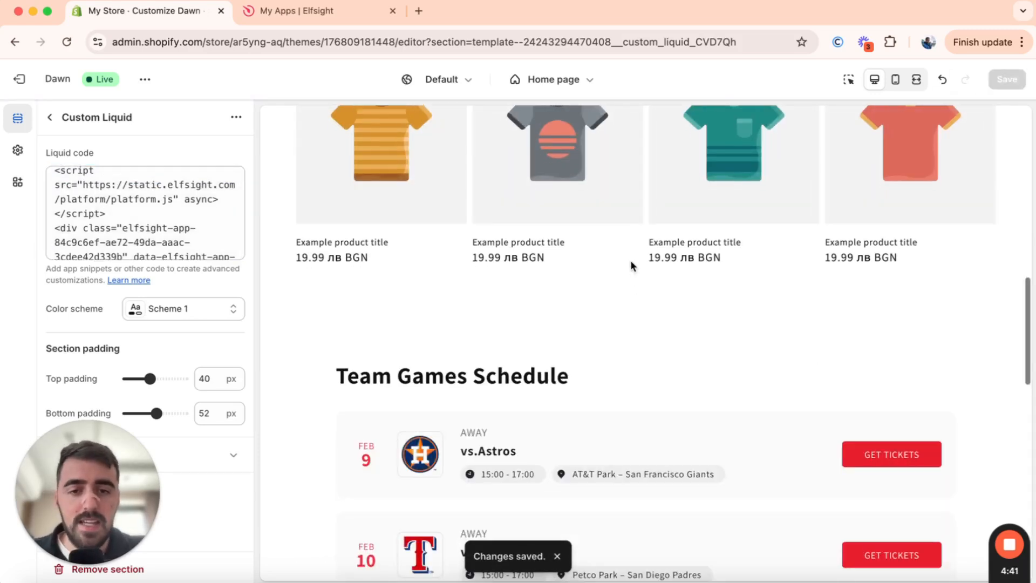
pyautogui.scroll(-3)
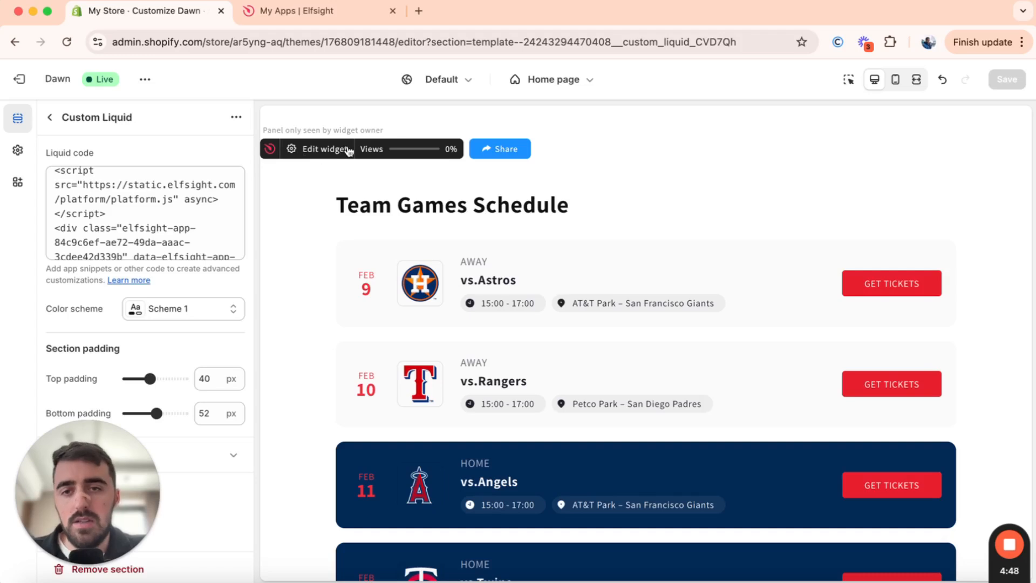
pyautogui.moveTo(323, 149)
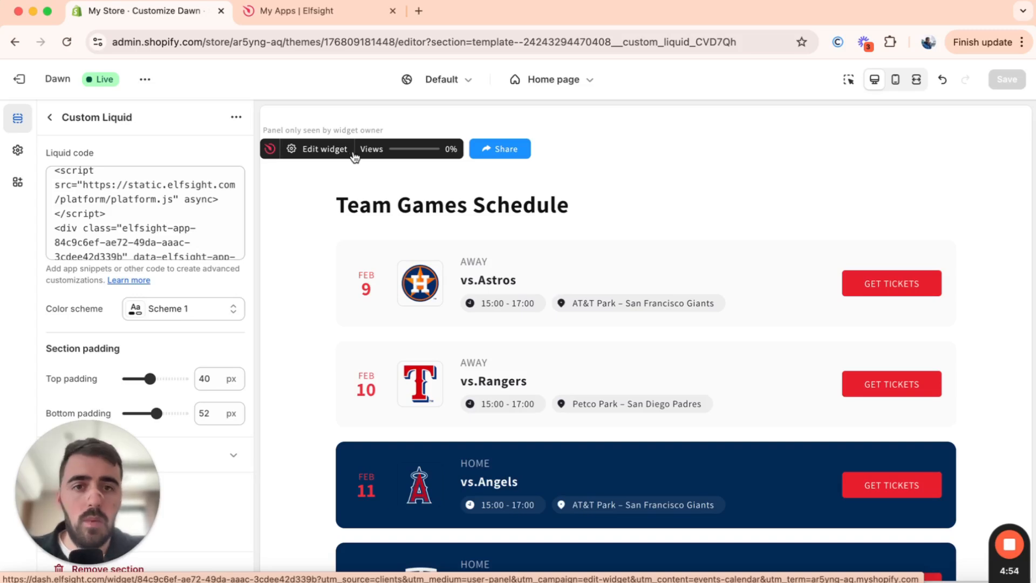
# - Switch the theme preview to full width to view the Team Games Schedule calendar
pyautogui.click(914, 80)
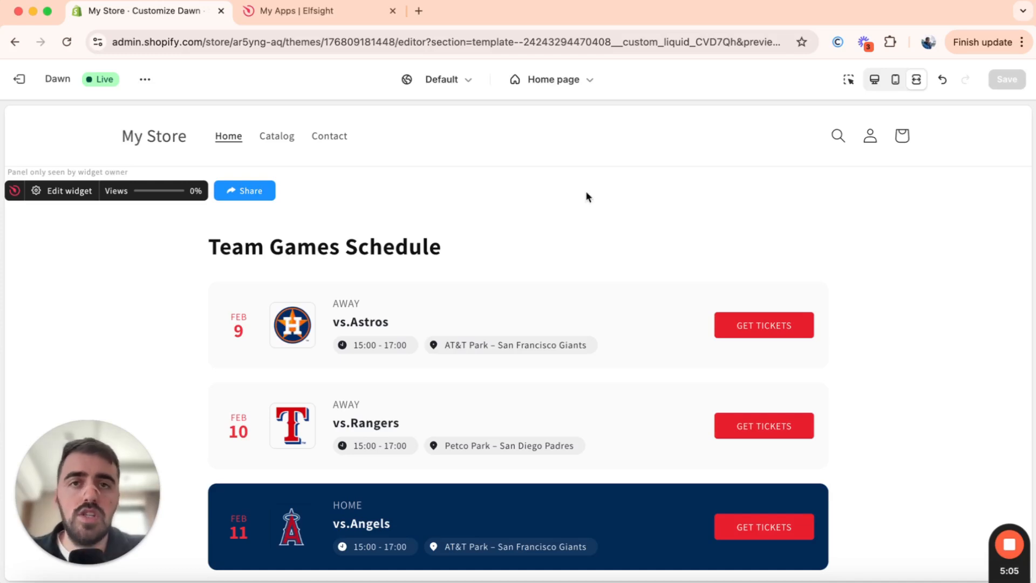
pyautogui.moveTo(630, 141)
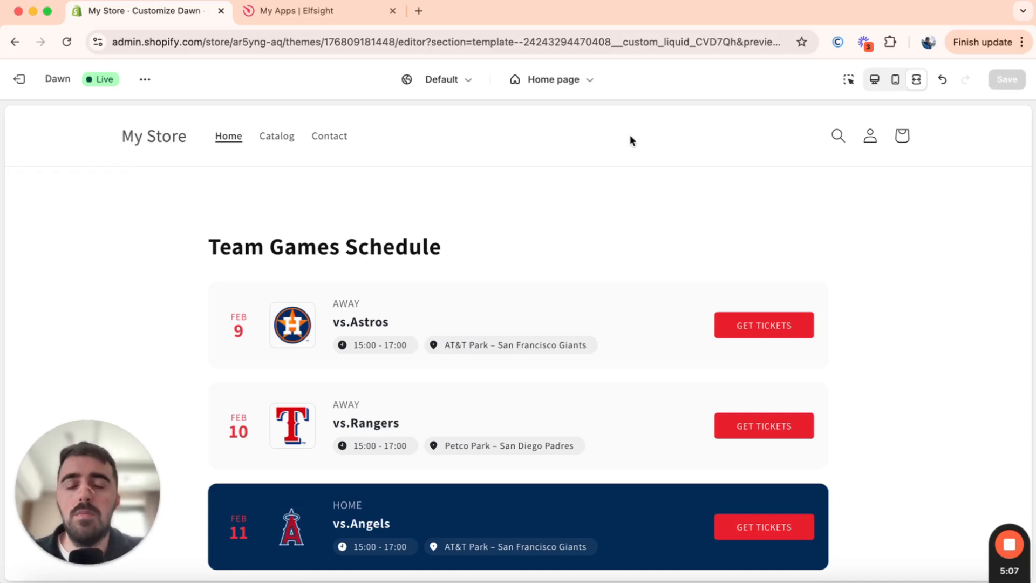